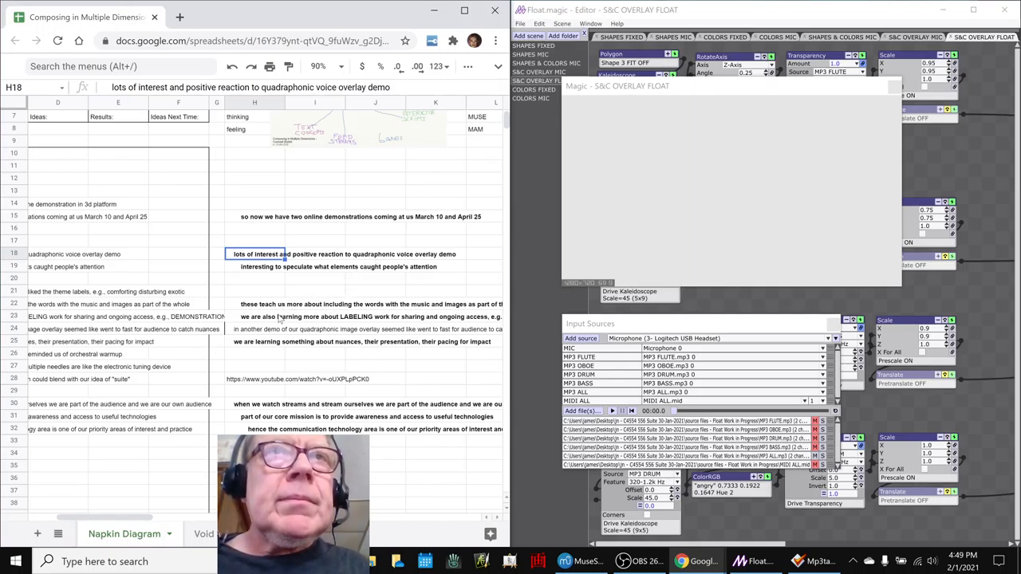
- Step through the log from the demo-reaction note down to the Float and five-dimensions entries
left_click(271, 329)
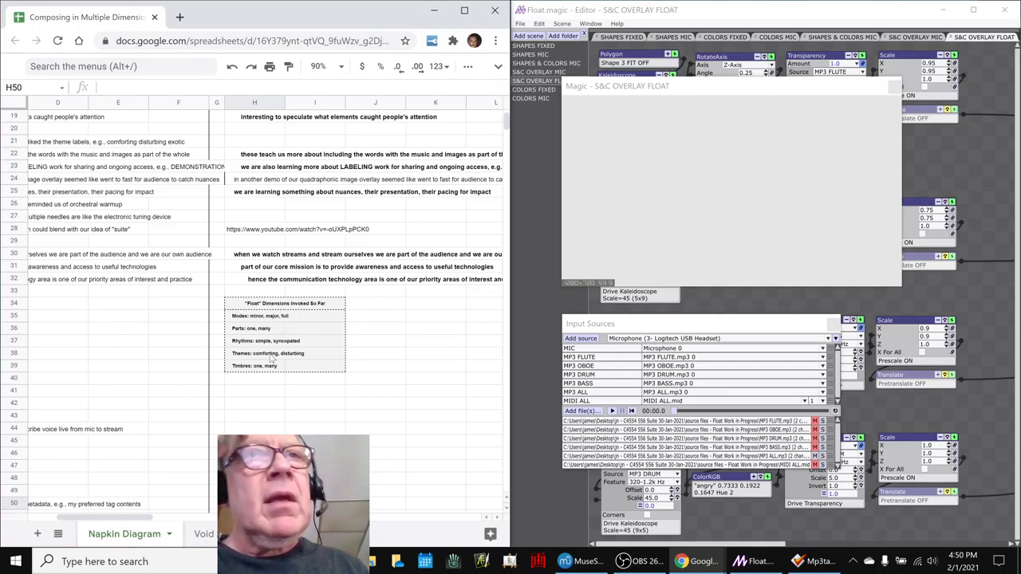
scroll("down", 3)
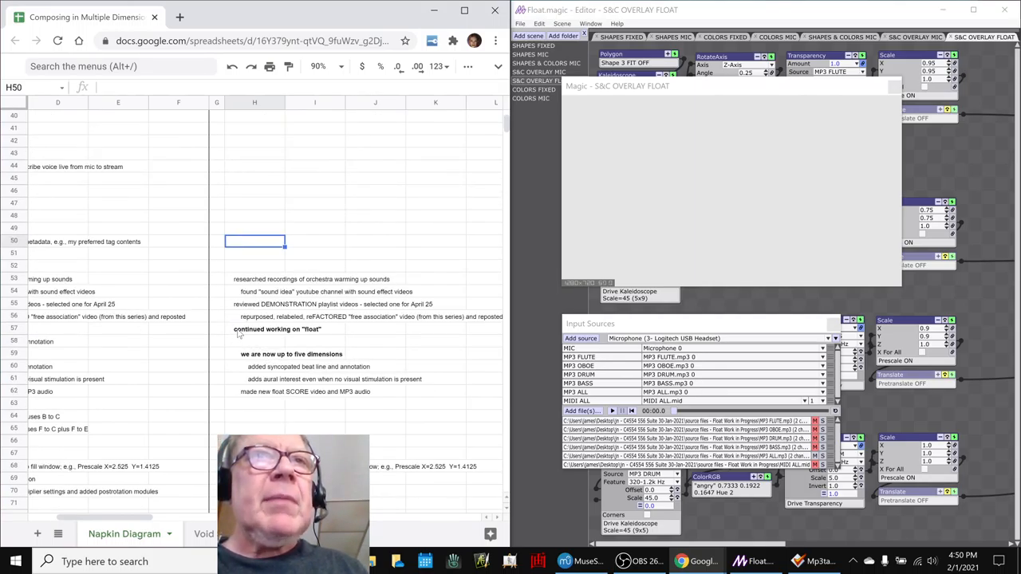
left_click(277, 329)
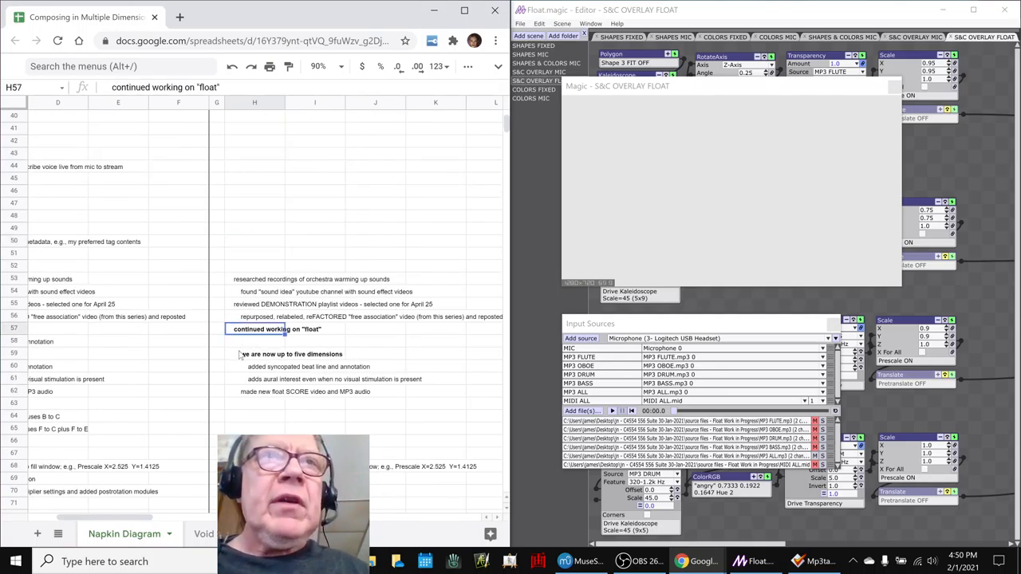
left_click(253, 354)
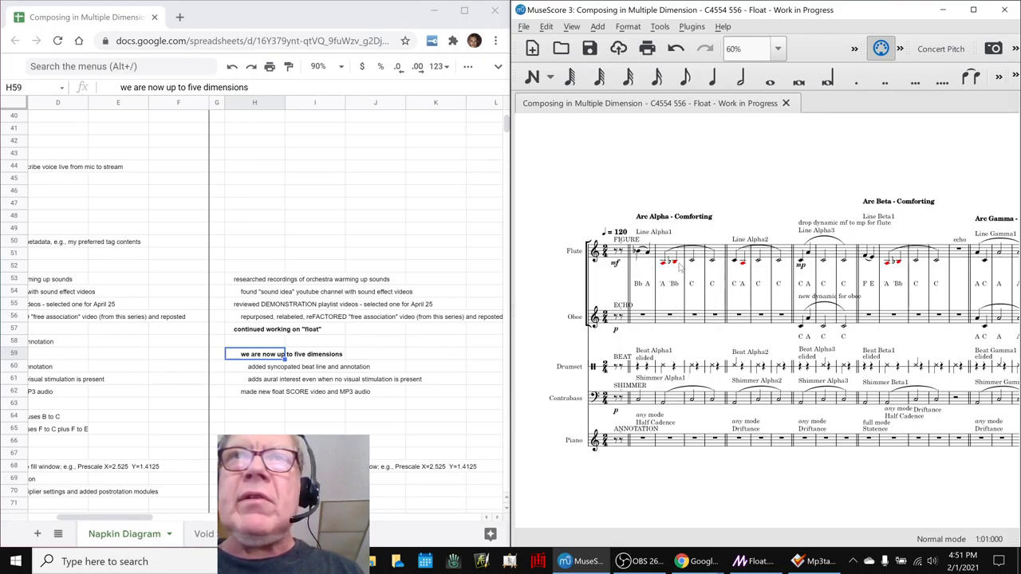
mouse_move(557, 330)
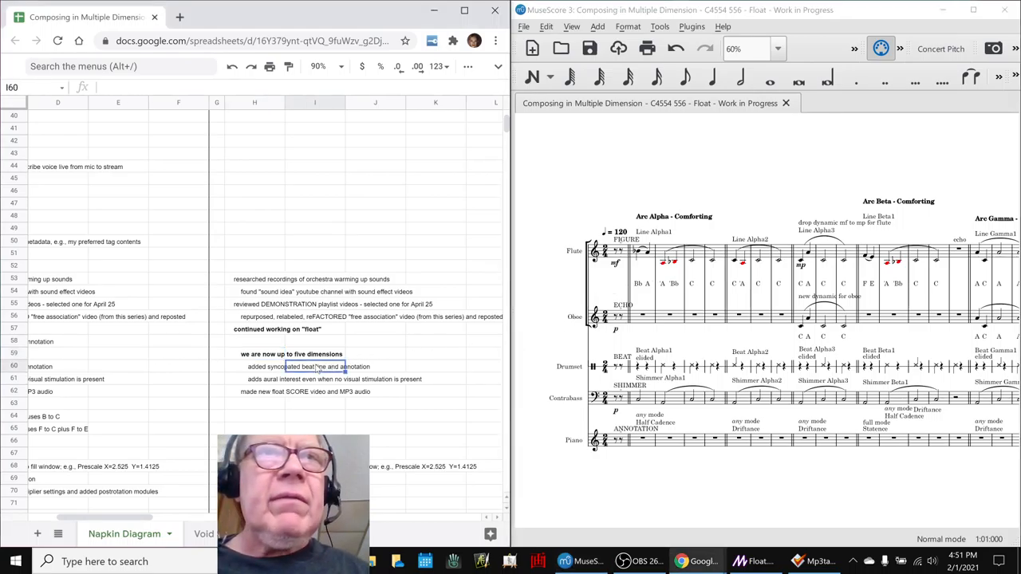
- Step through the log's aural-interest and score-video notes and scroll on to newer rows
left_click(217, 380)
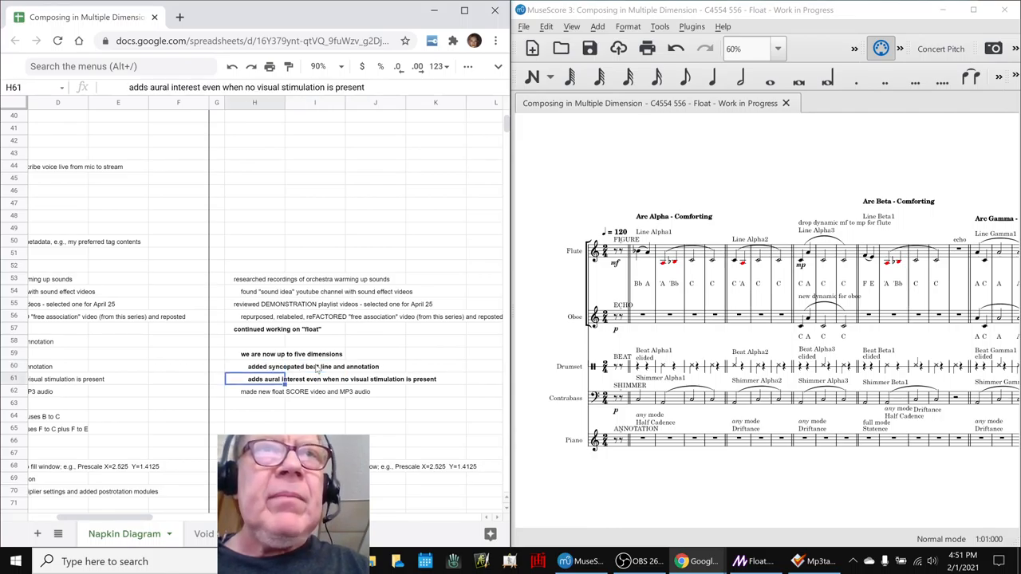
left_click(263, 392)
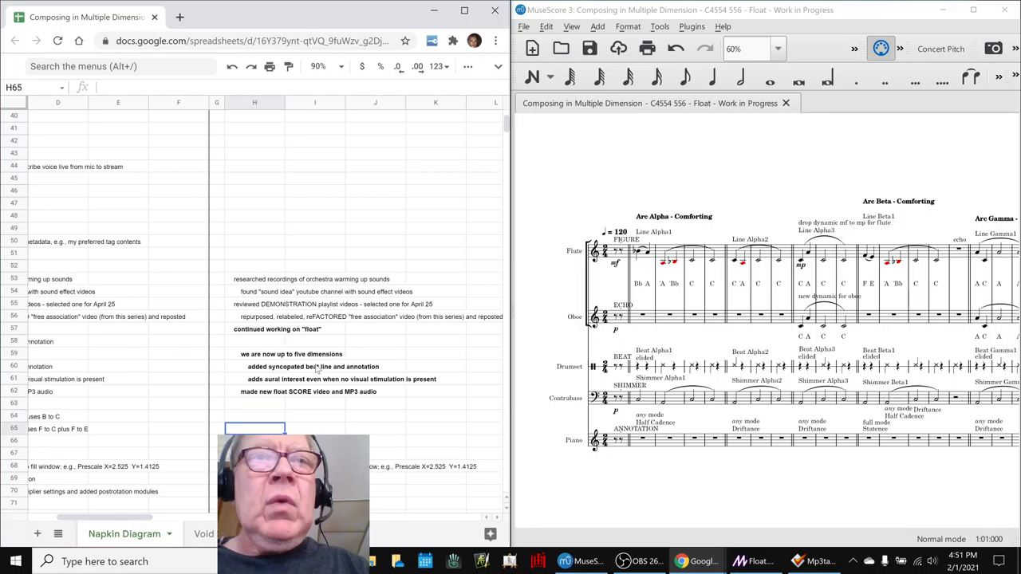
scroll("down", 3)
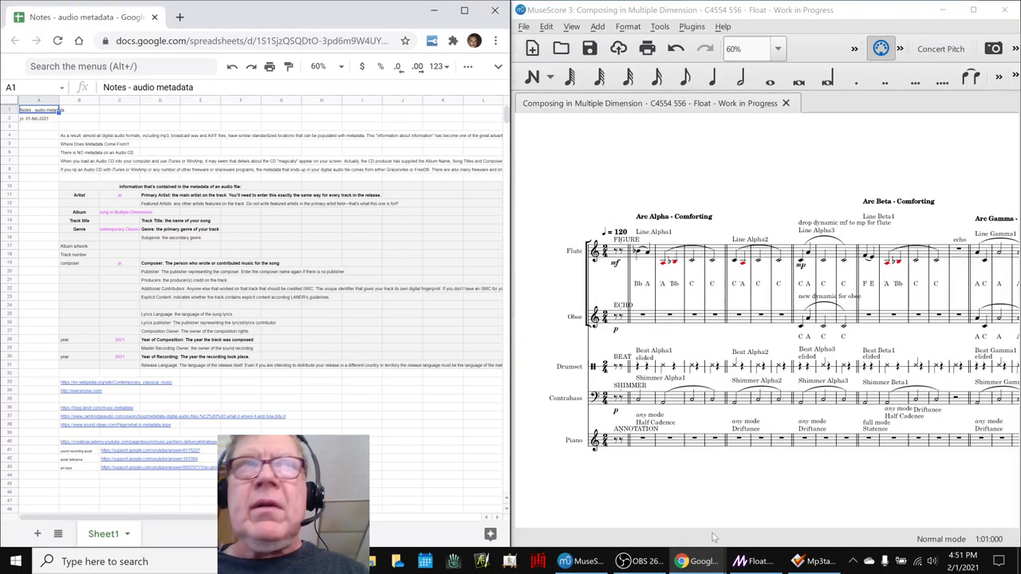
- Switch to the Notes - audio metadata spreadsheet tab
left_click(833, 558)
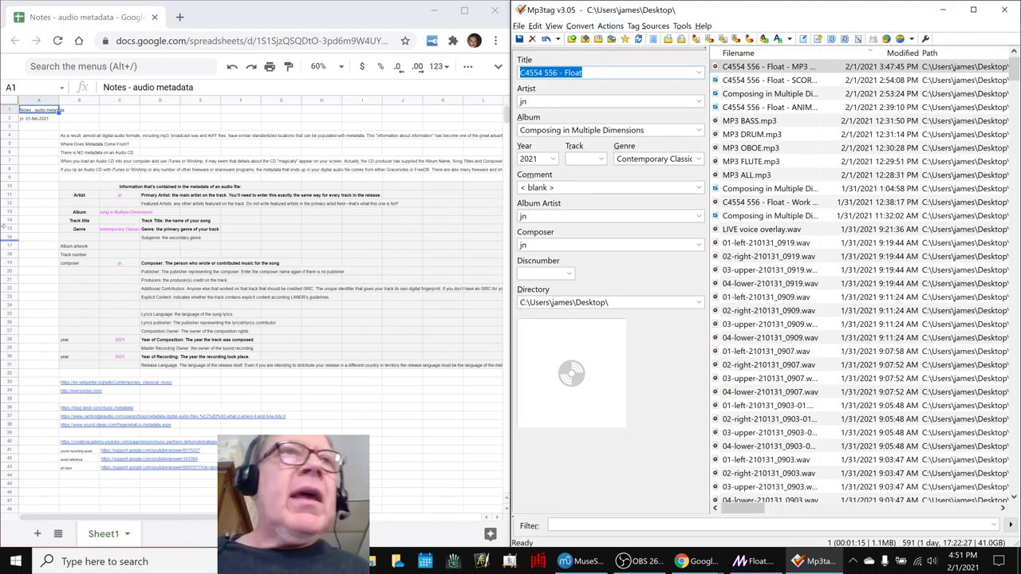
left_click(78, 195)
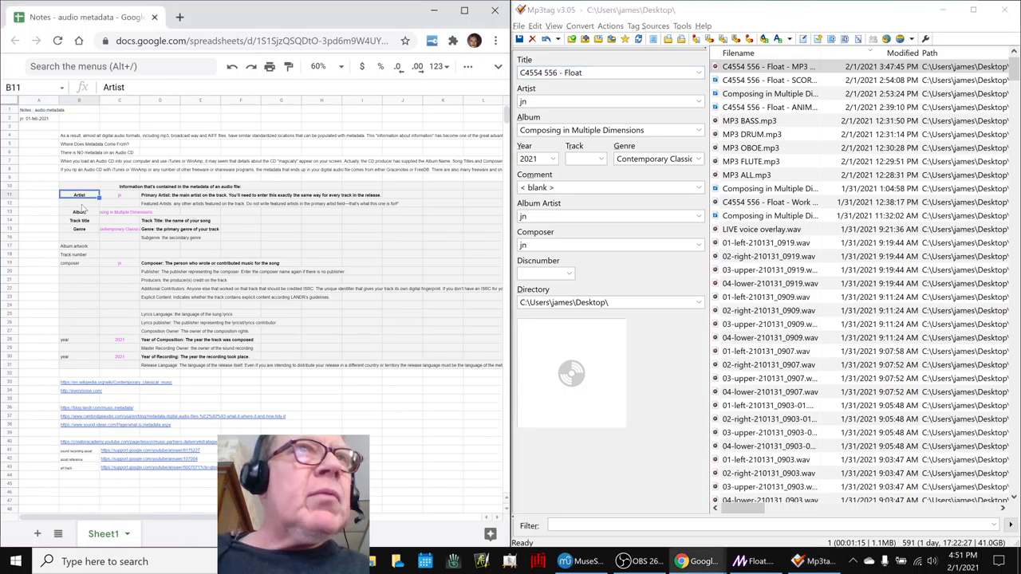
left_click(77, 229)
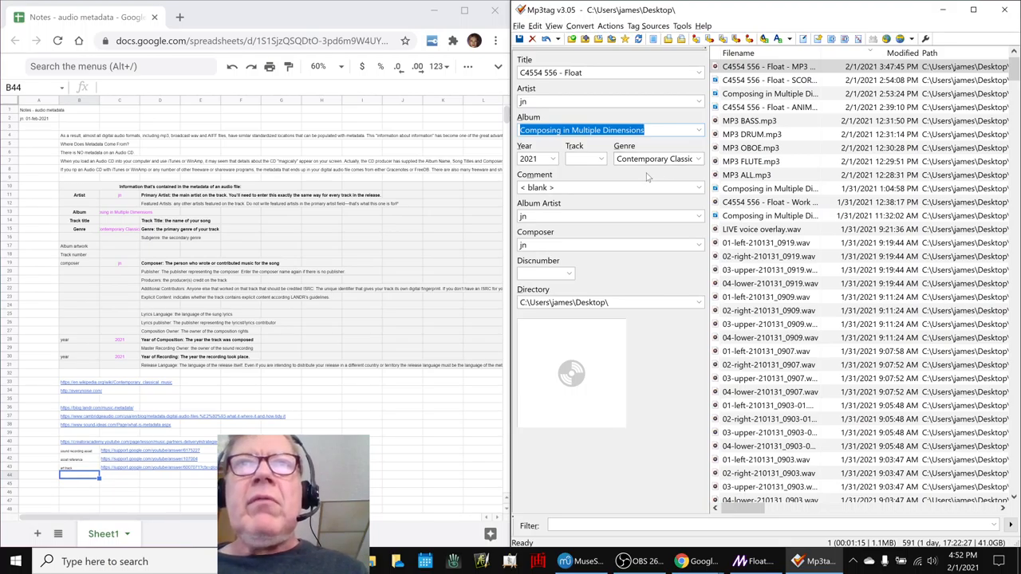
mouse_move(609, 459)
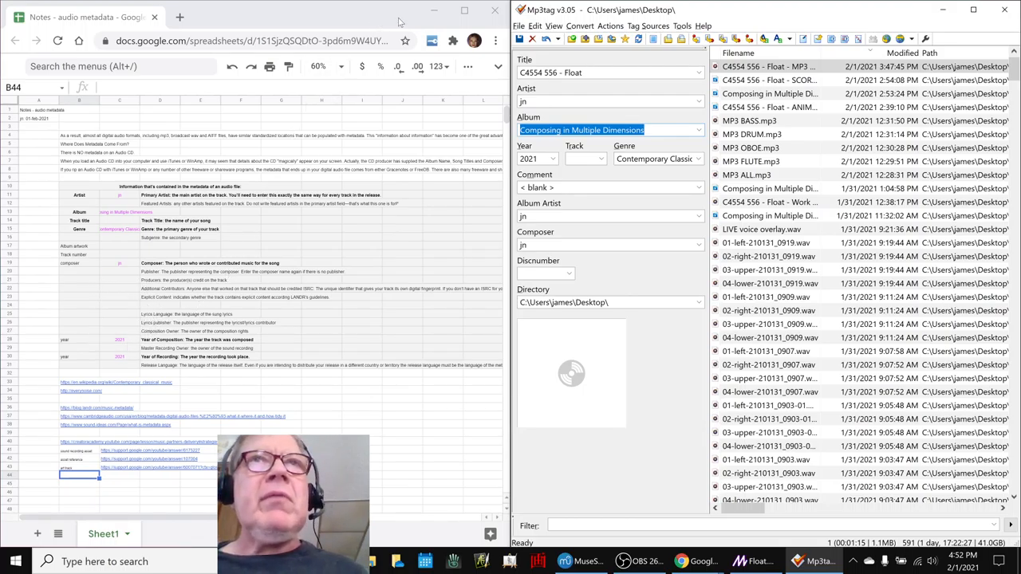
left_click(102, 533)
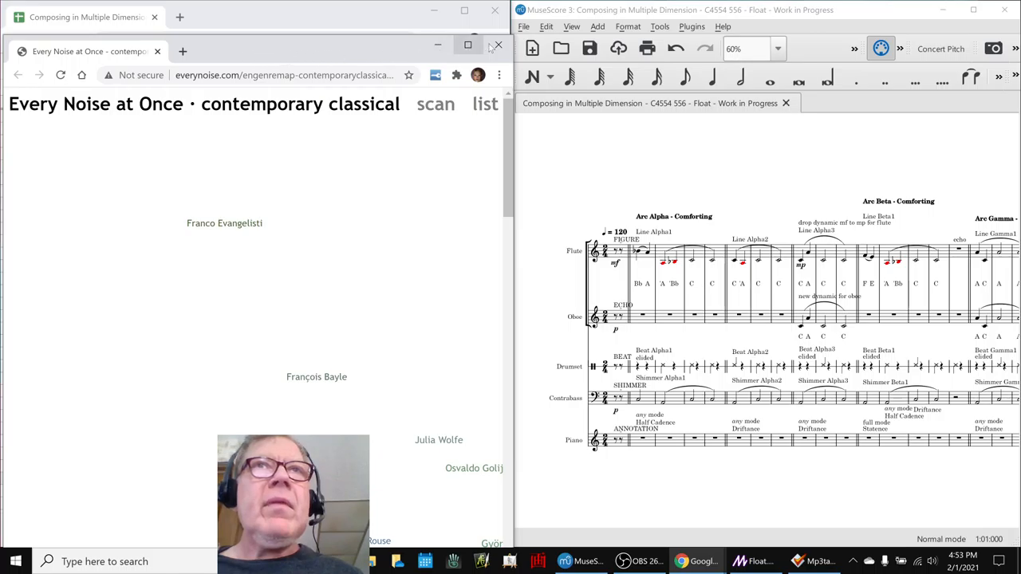
- Maximize Every Noise at Once, scroll the genre map and open the sambass genre
left_click(466, 45)
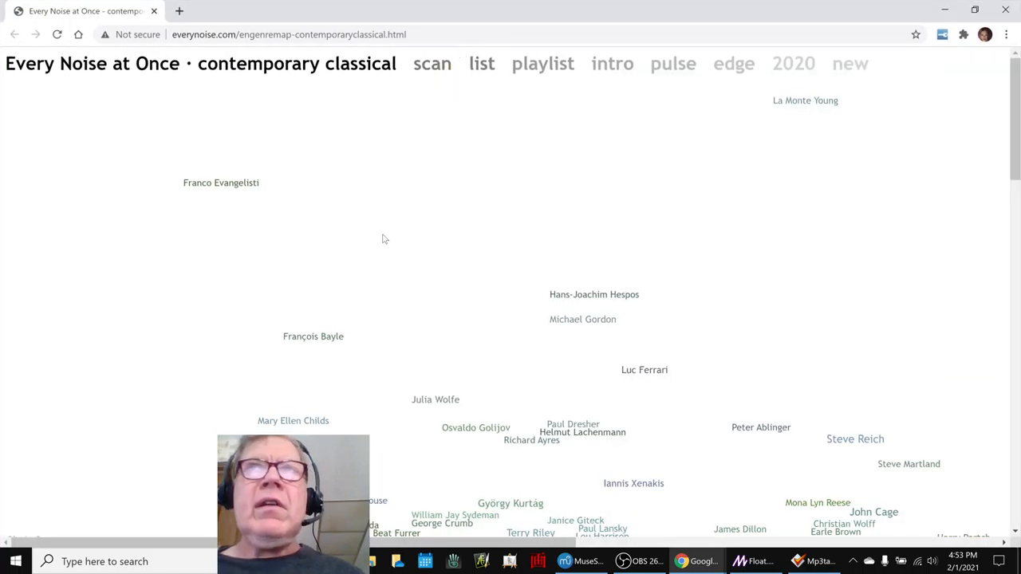
scroll("down", 3)
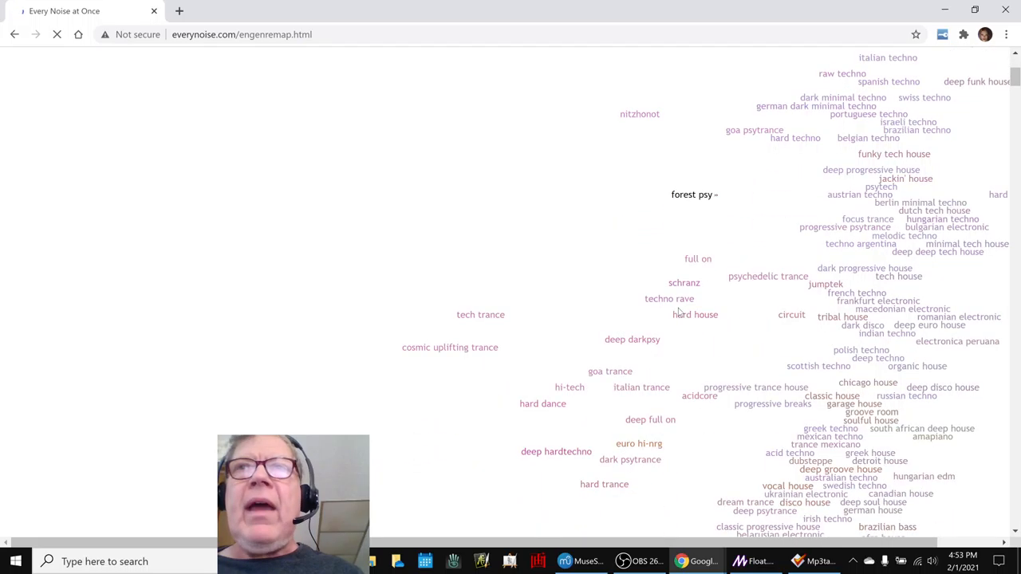
scroll("down", 3)
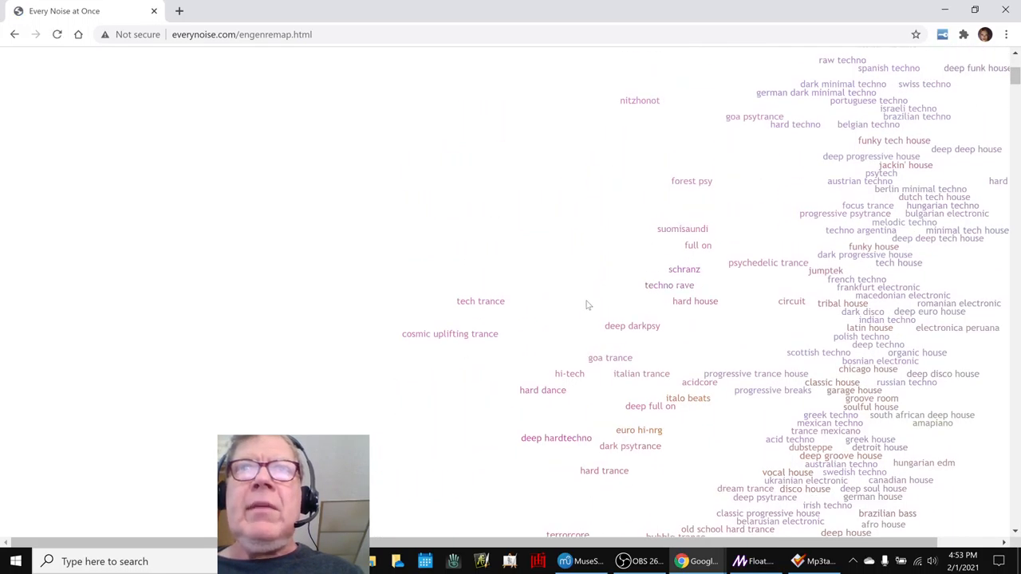
mouse_move(609, 330)
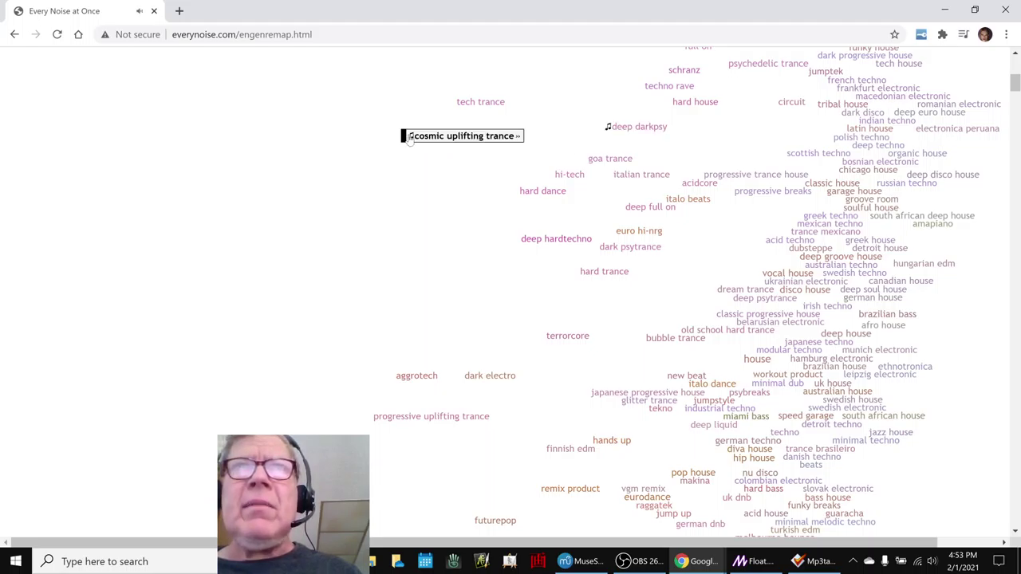
scroll("down", 3)
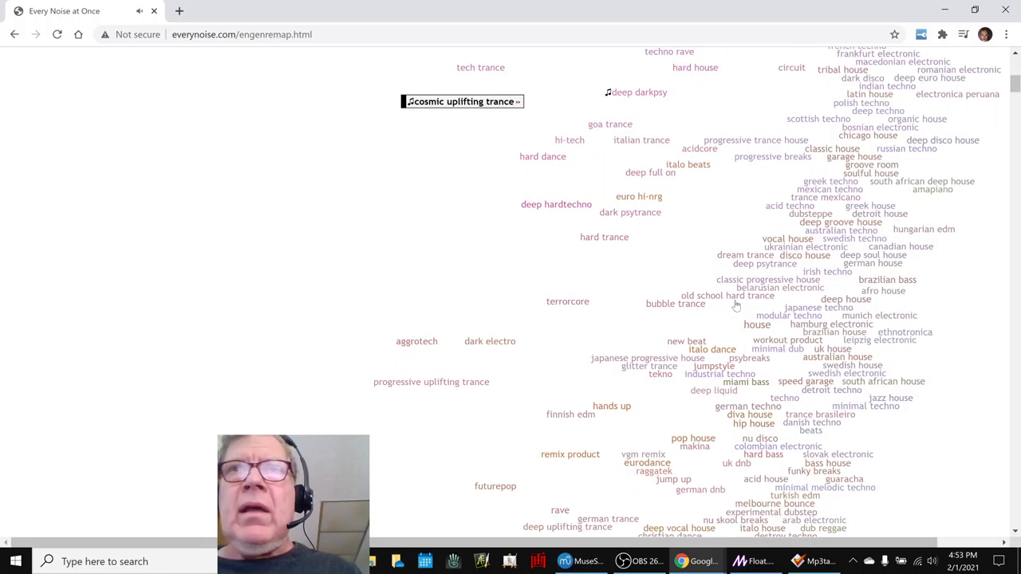
scroll("down", 3)
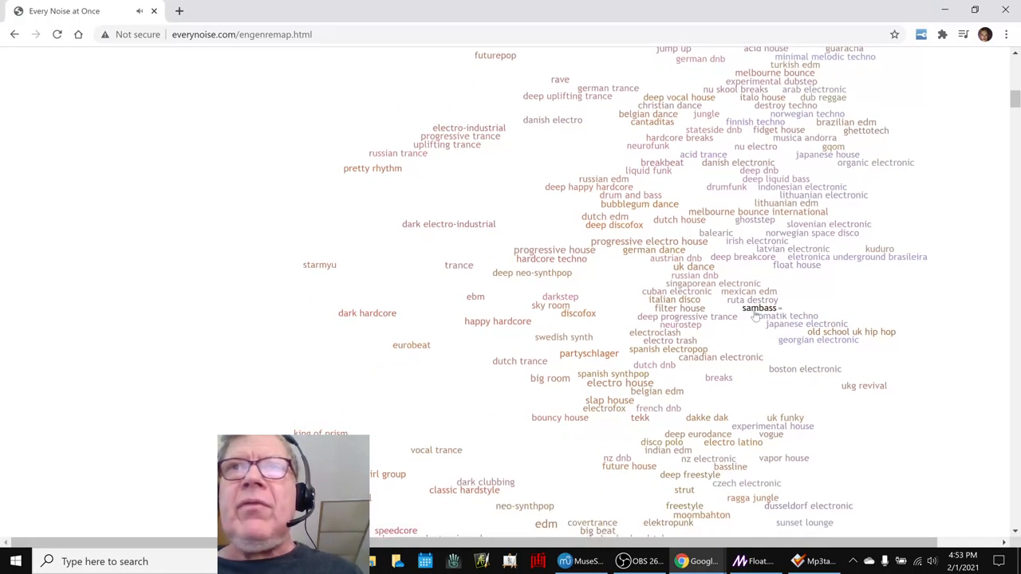
mouse_move(746, 311)
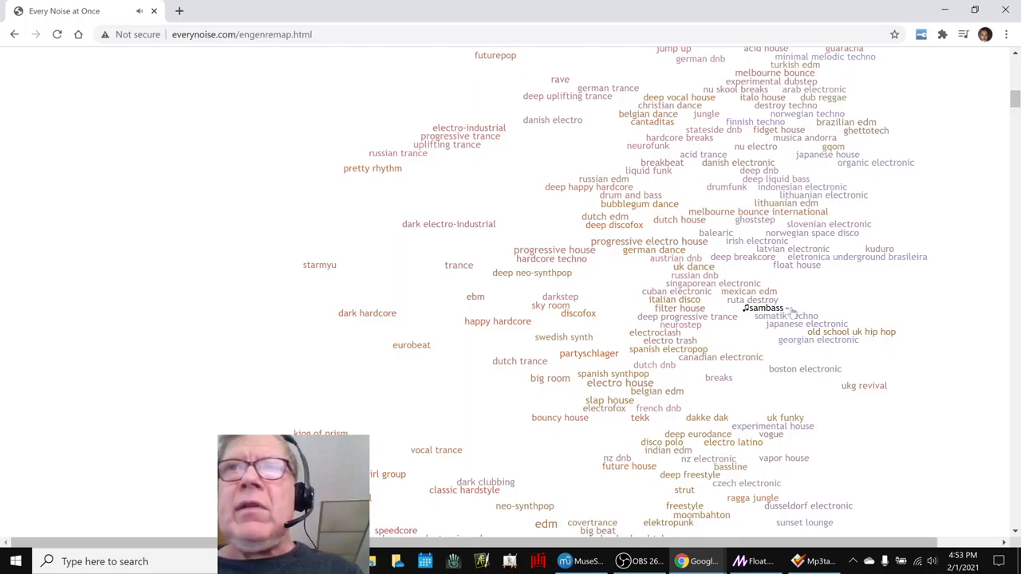
left_click(765, 308)
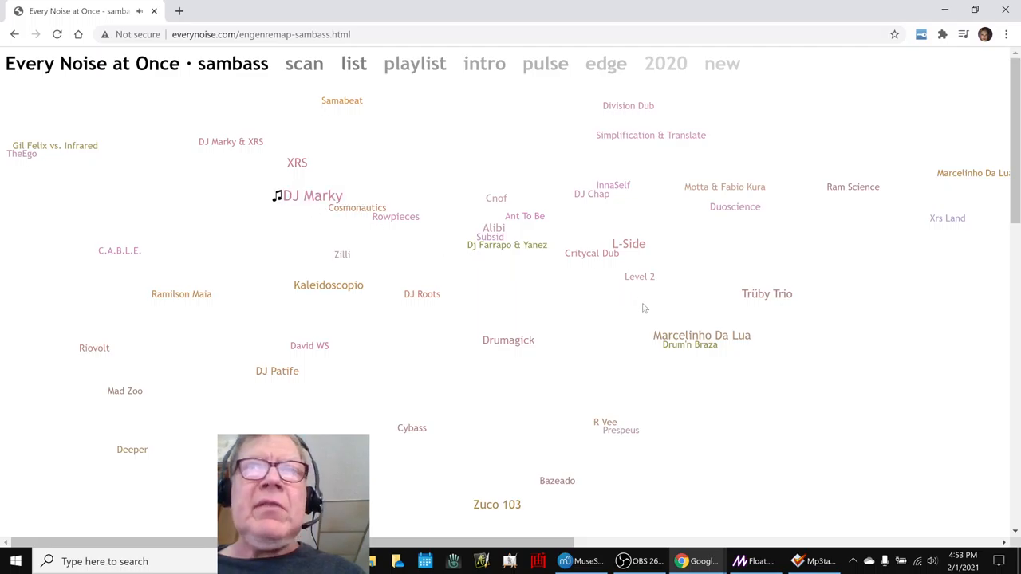
mouse_move(702, 337)
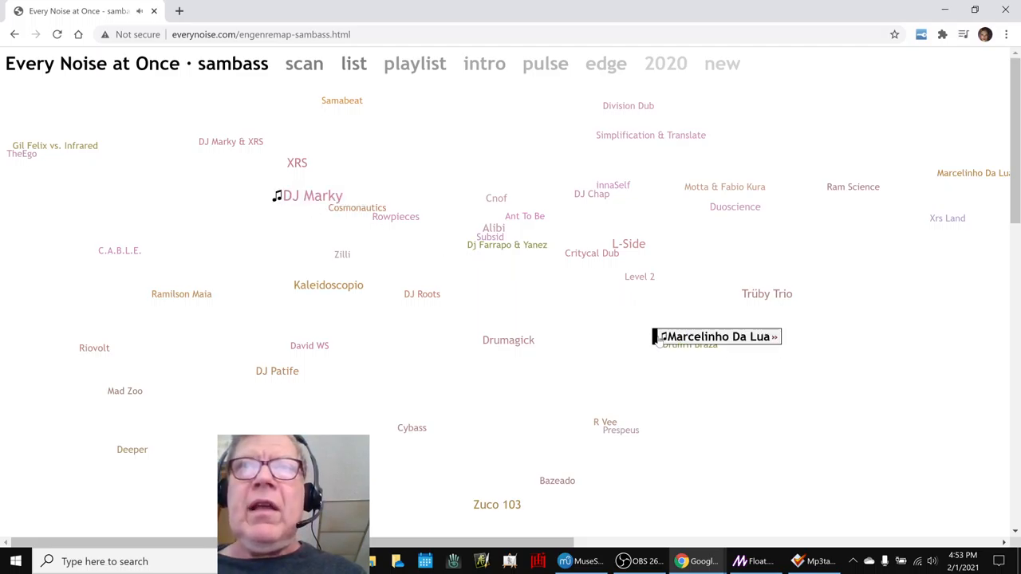
- Scroll the sambass map and play the Zuco 103 artist sample
scroll("down", 3)
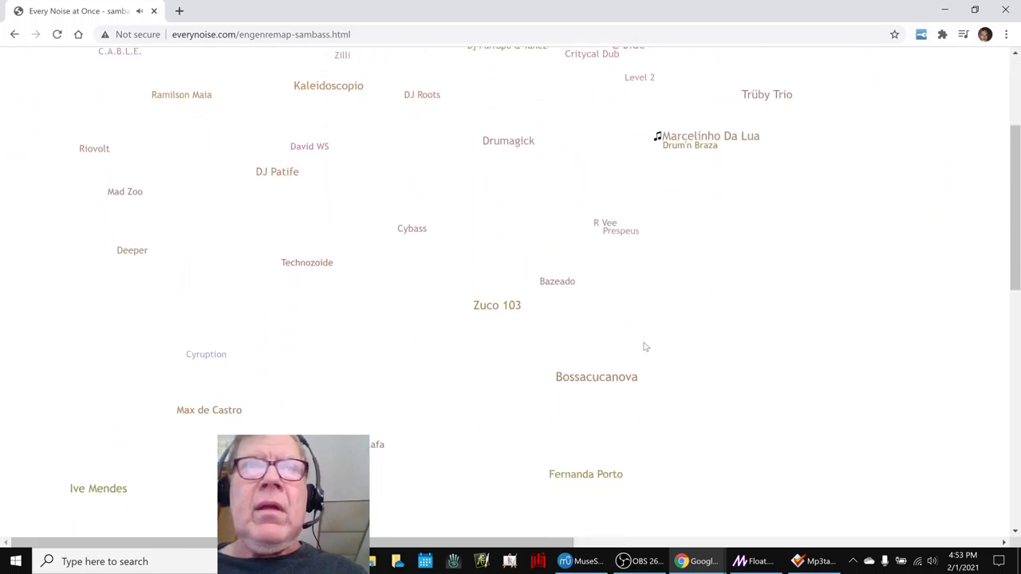
mouse_move(482, 306)
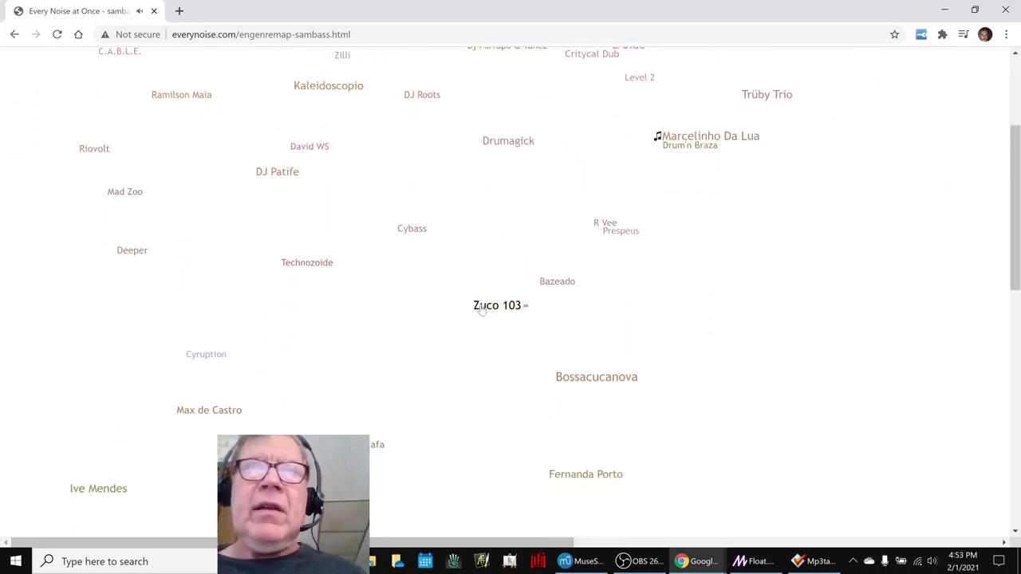
left_click(498, 306)
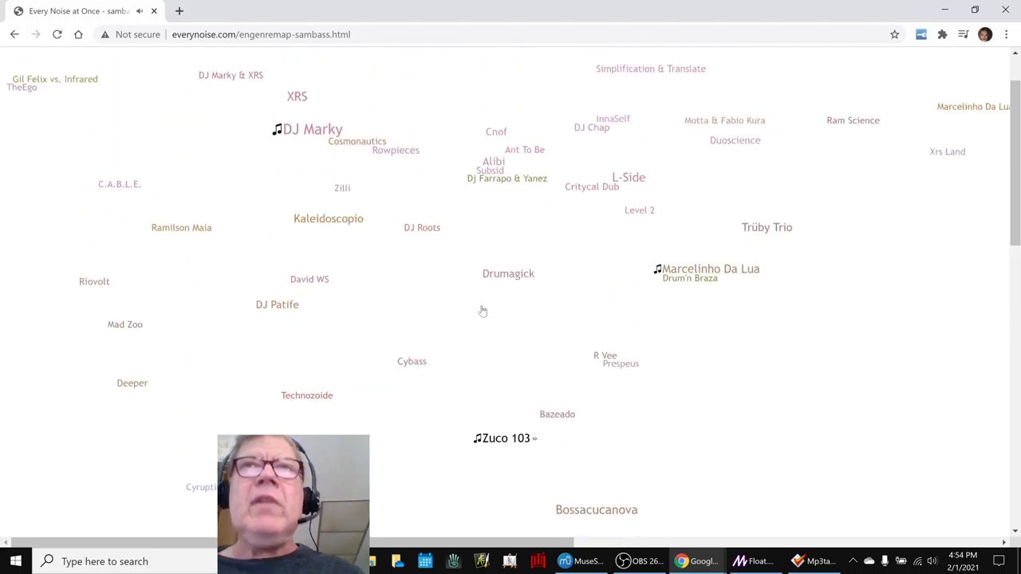
scroll("down", 3)
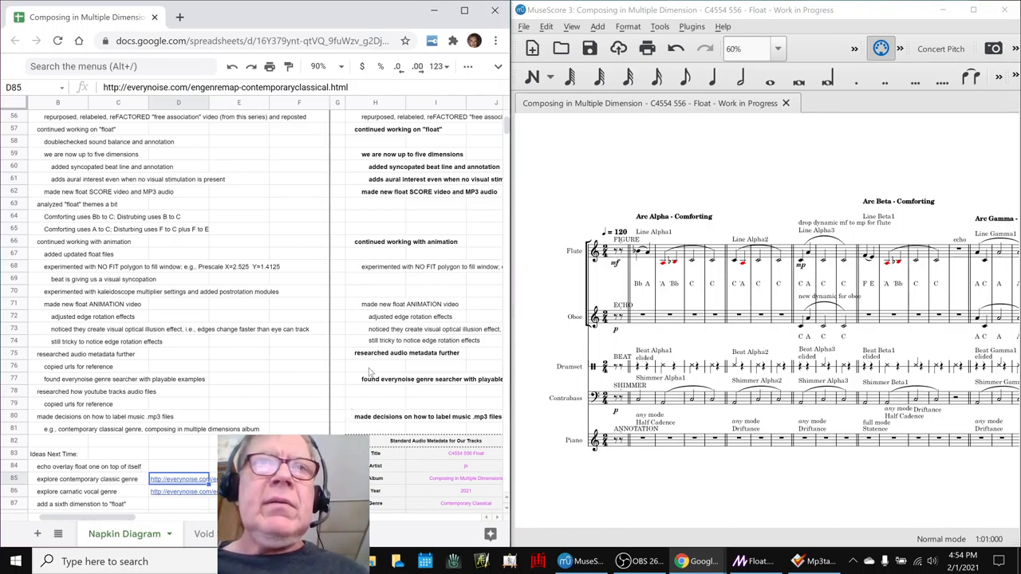
- Focus the progress log on its Ideas Next Time rows
left_click(374, 365)
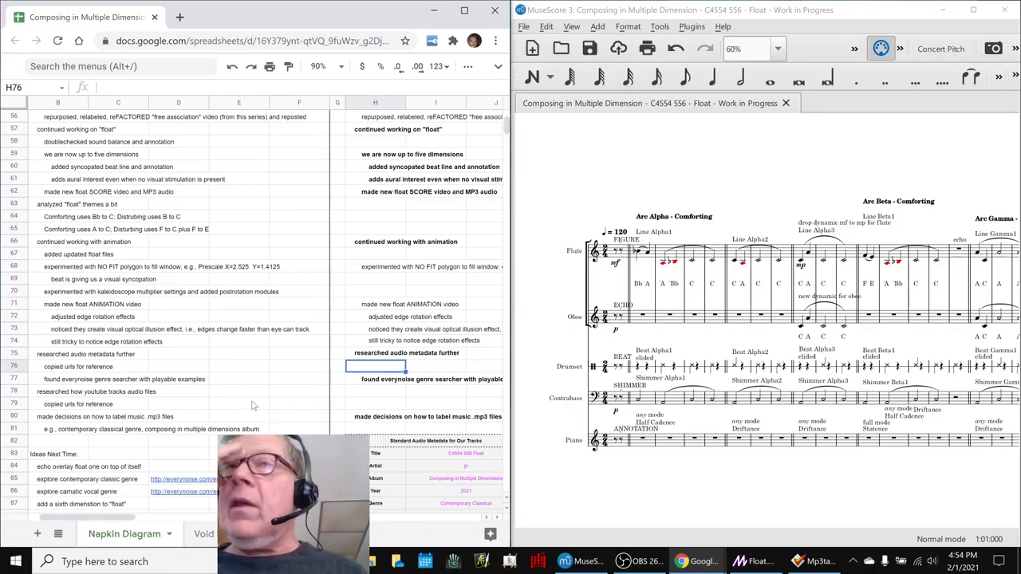
mouse_move(343, 389)
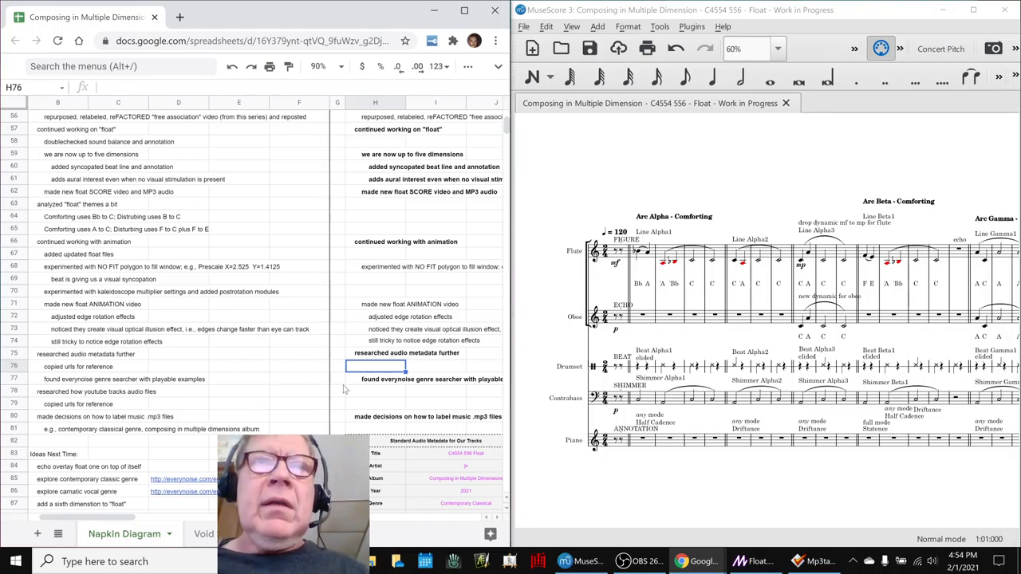
left_click(375, 394)
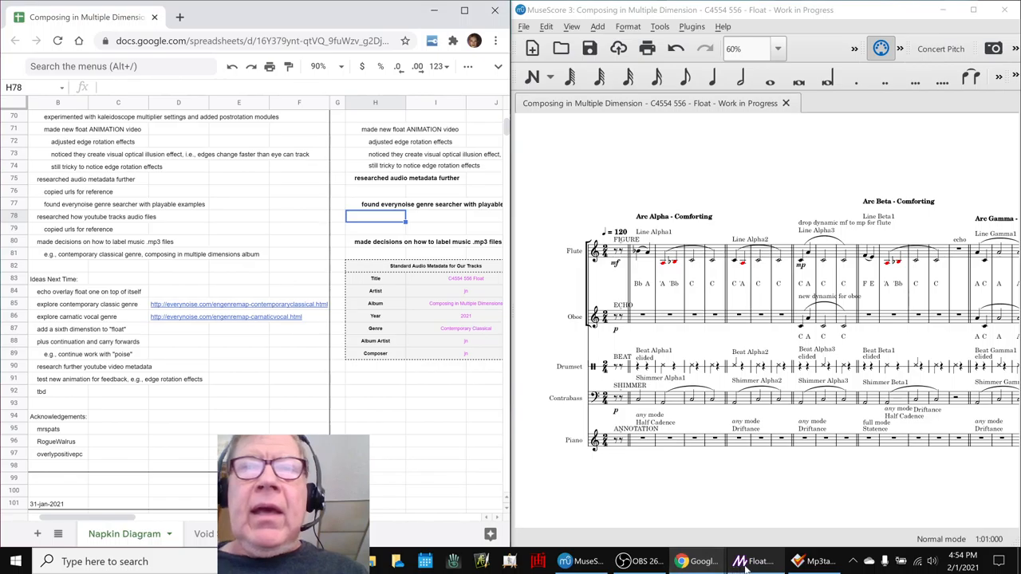
- Bring Magic forward, then open the C4554 556 Suite project folder from the desktop
left_click(750, 565)
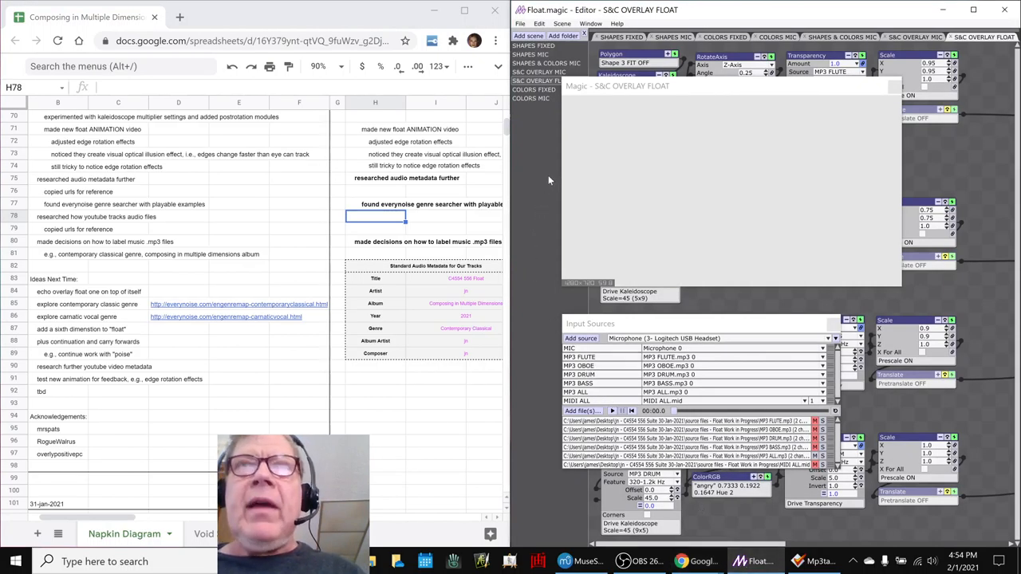
mouse_move(531, 386)
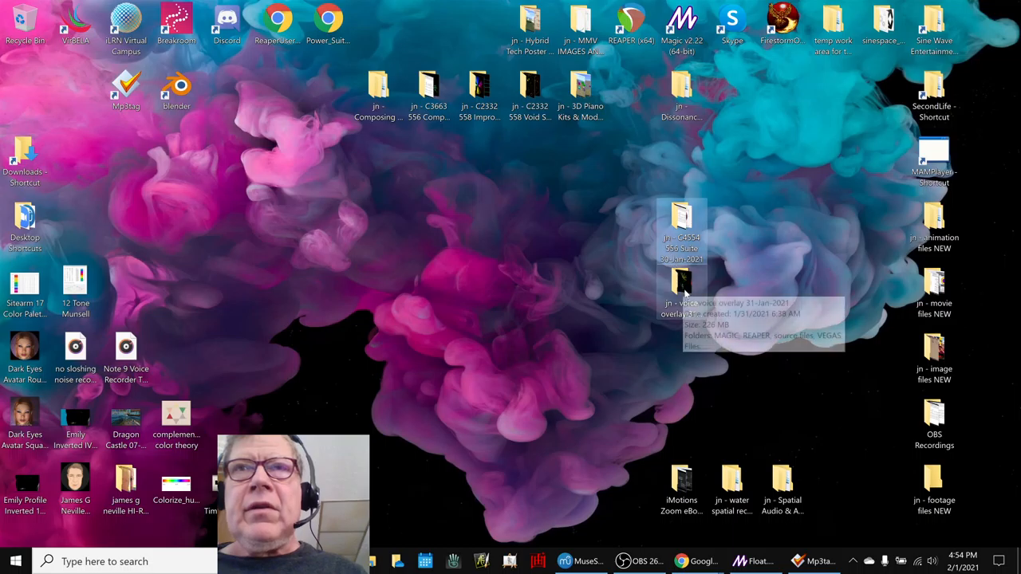
double_click(682, 232)
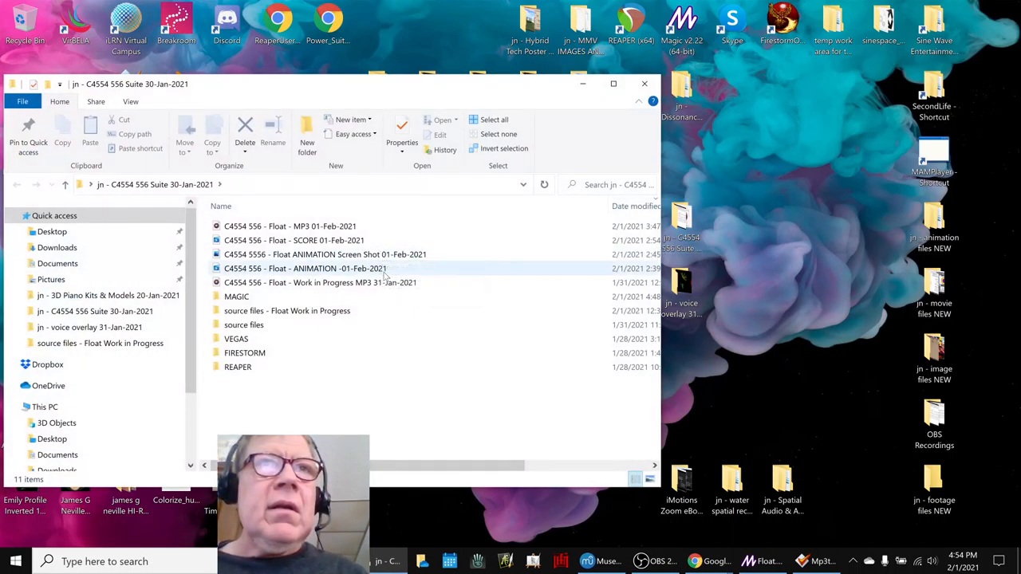
mouse_move(391, 283)
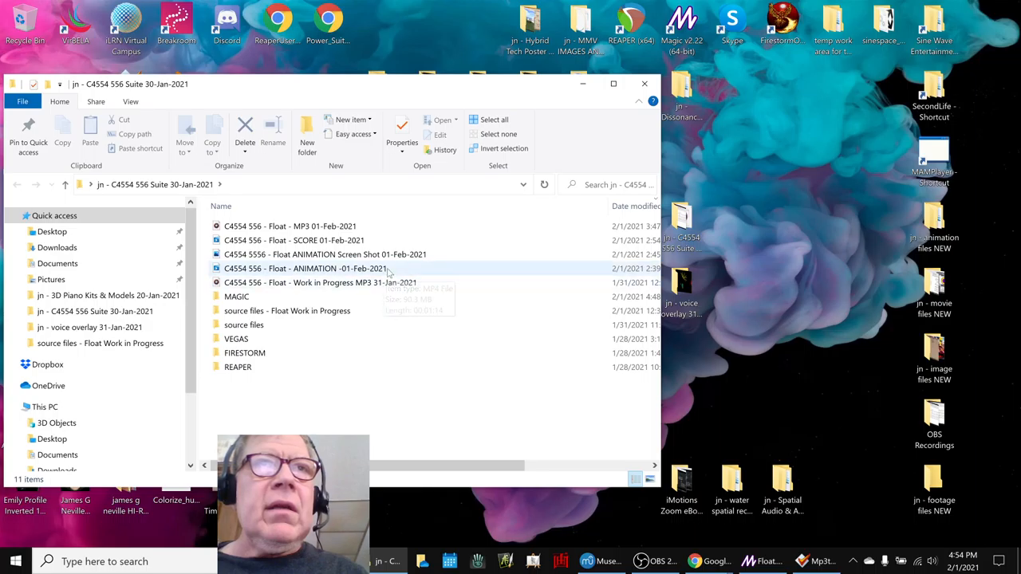
- Open the Float ANIMATION screenshot PNG in Photos
left_click(332, 253)
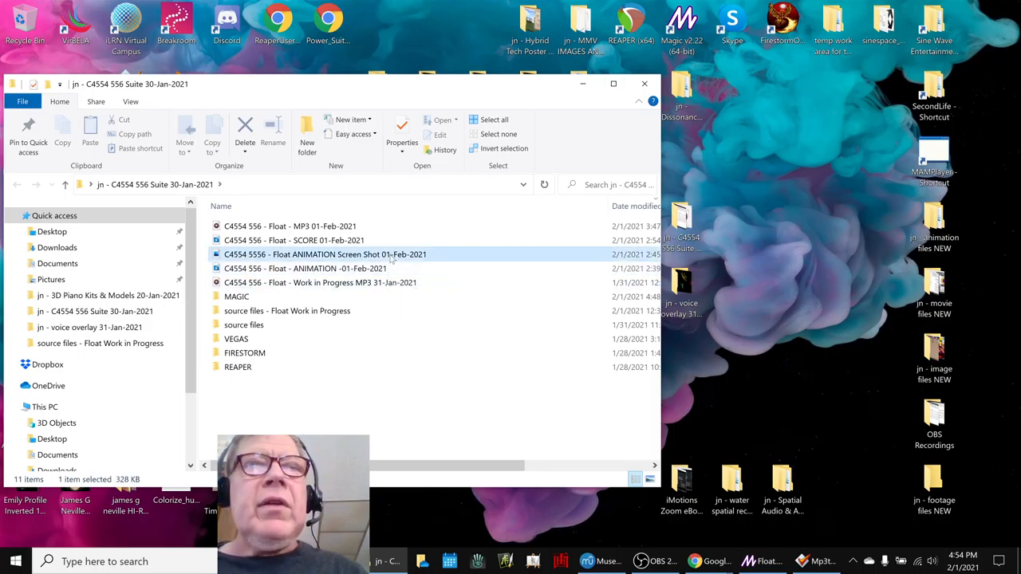
double_click(341, 254)
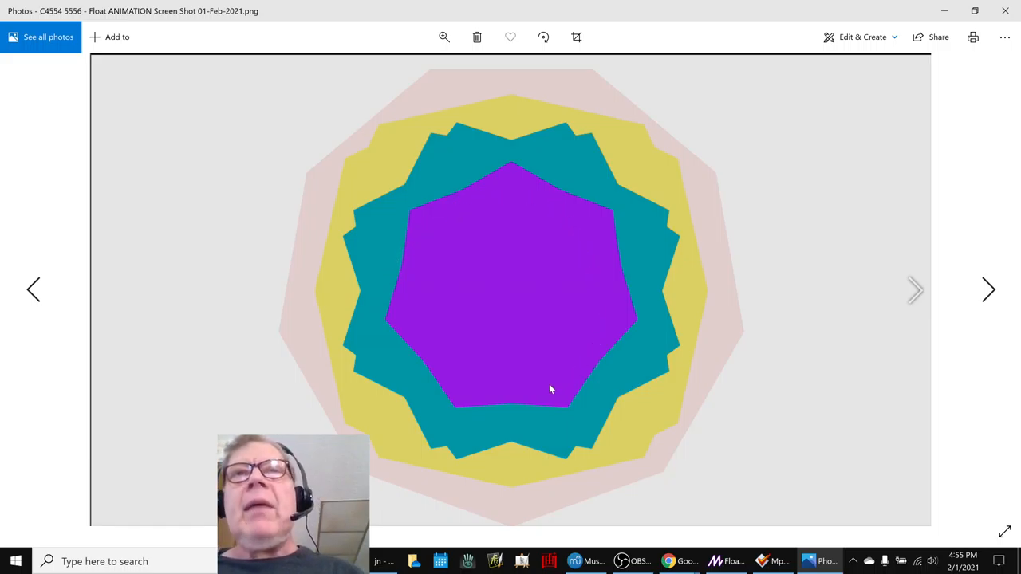
mouse_move(526, 233)
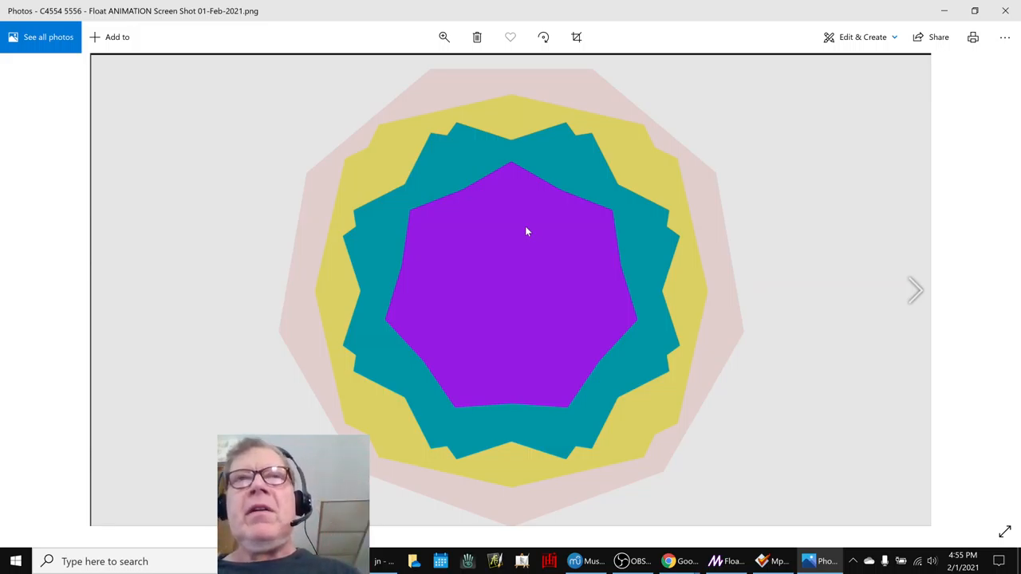
mouse_move(518, 291)
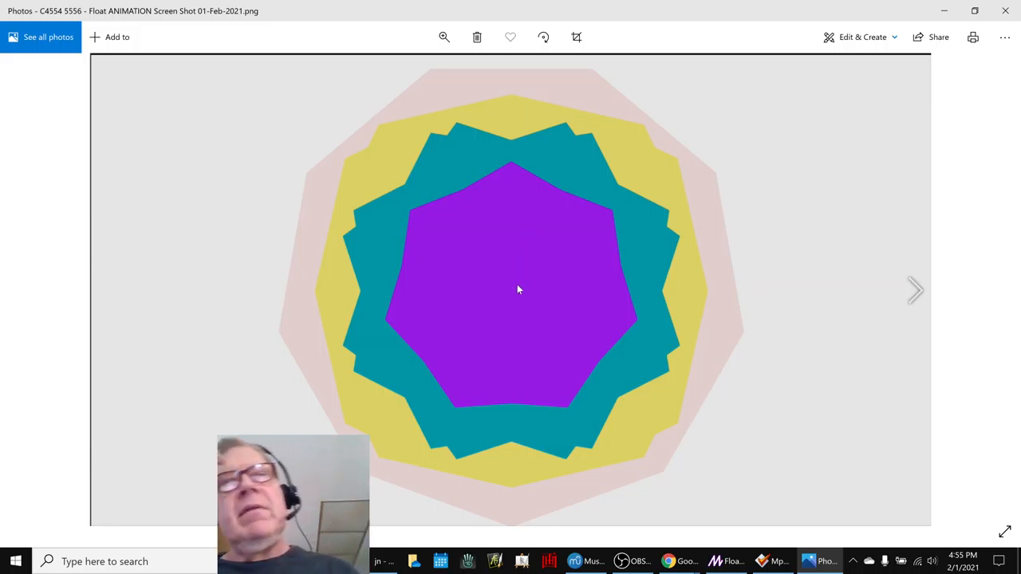
mouse_move(520, 132)
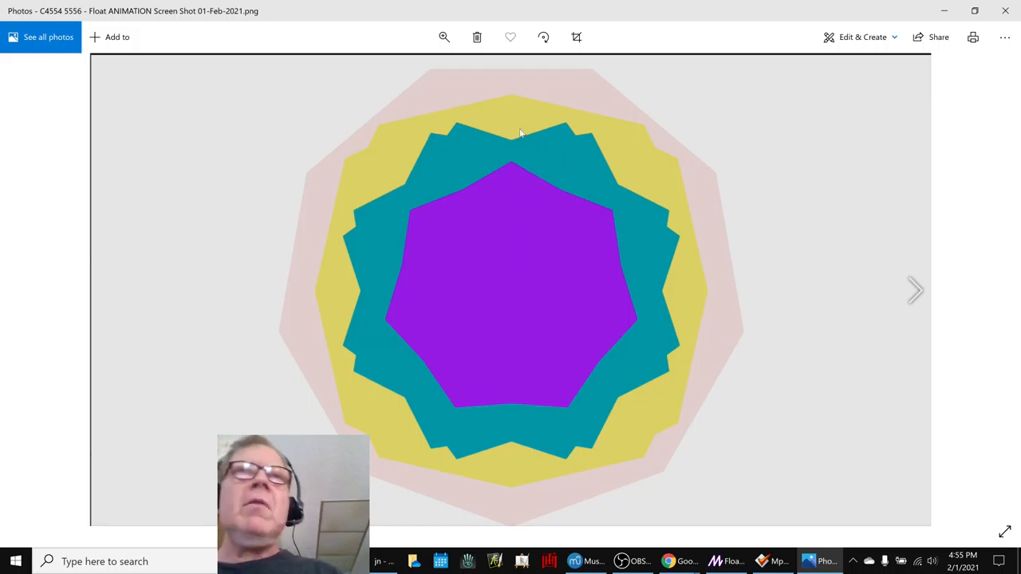
mouse_move(421, 92)
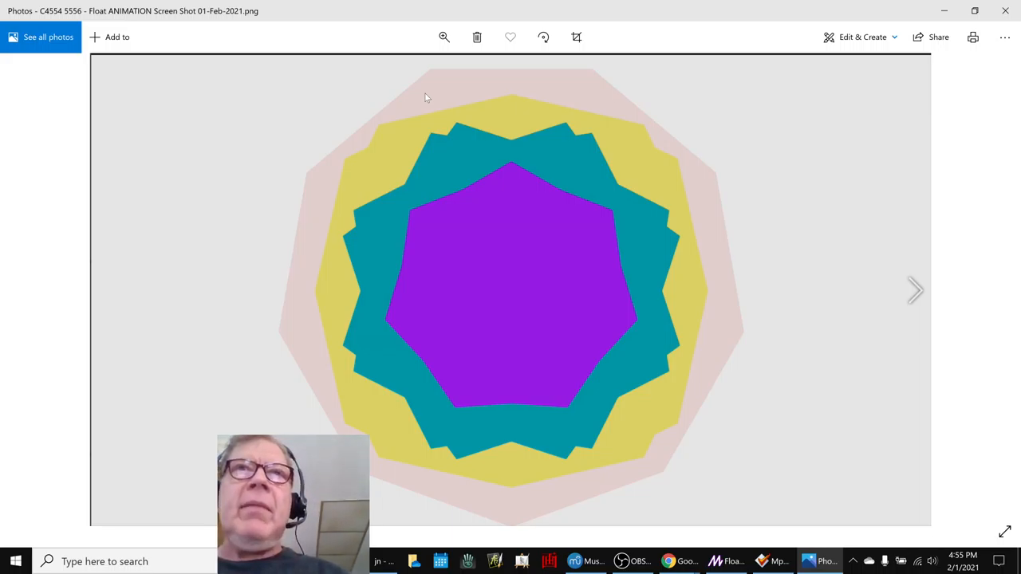
mouse_move(475, 125)
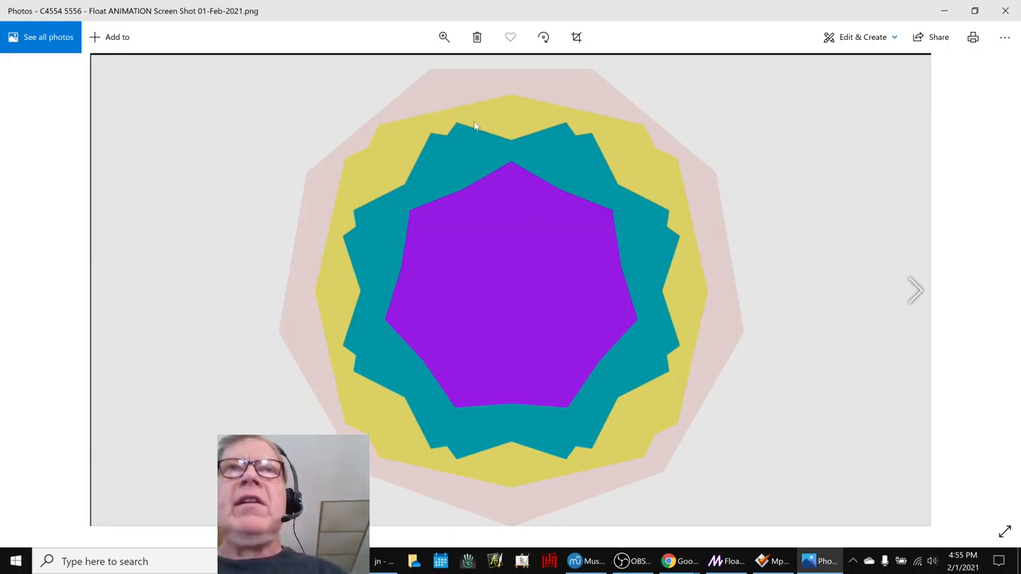
mouse_move(507, 156)
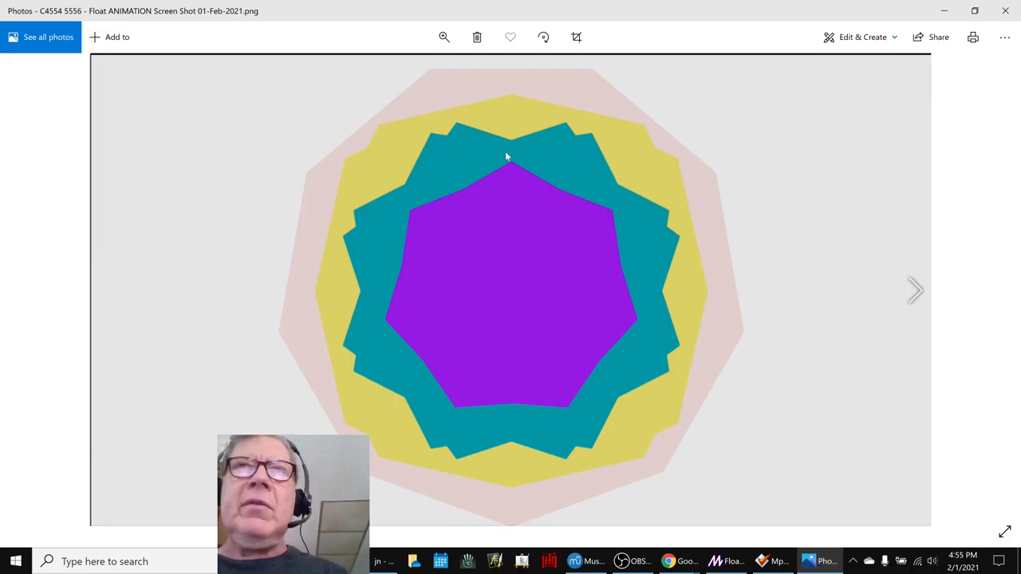
mouse_move(431, 278)
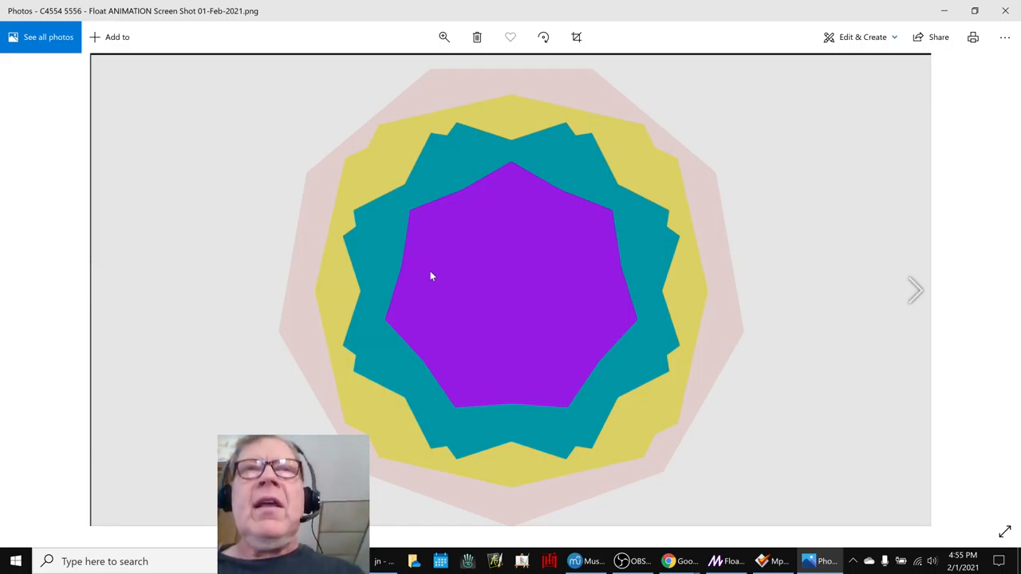
mouse_move(514, 147)
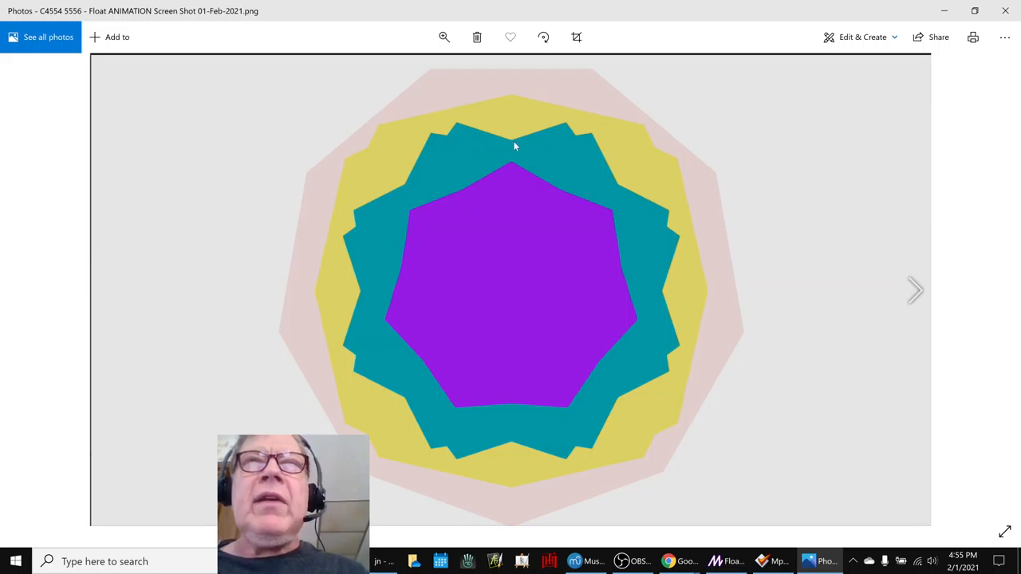
mouse_move(590, 163)
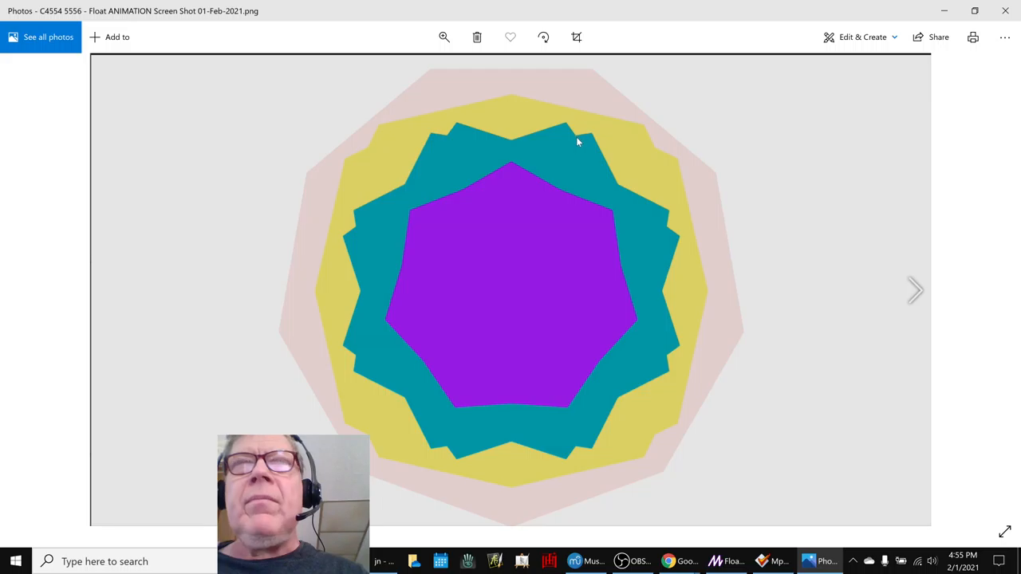
mouse_move(408, 169)
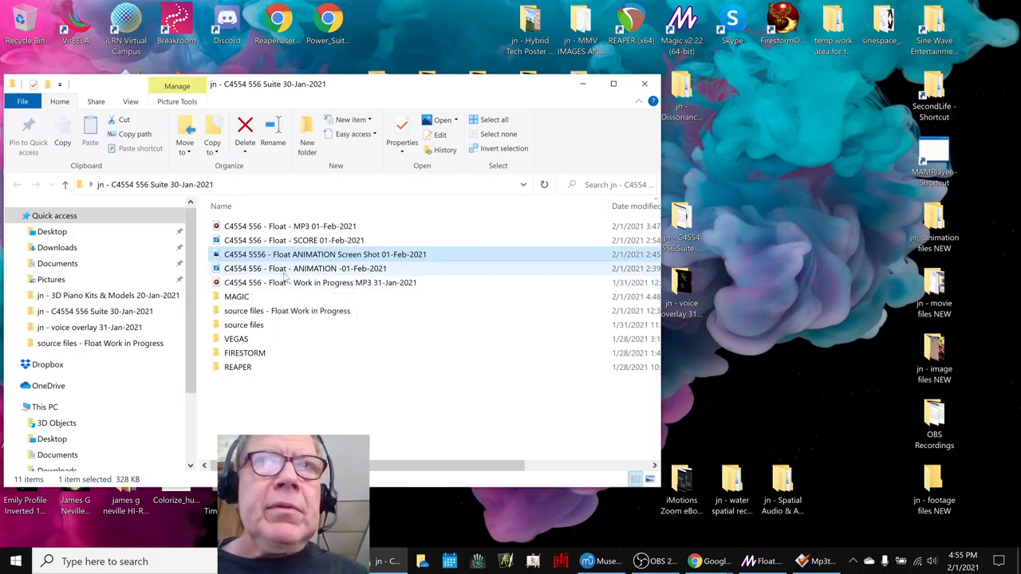
double_click(316, 254)
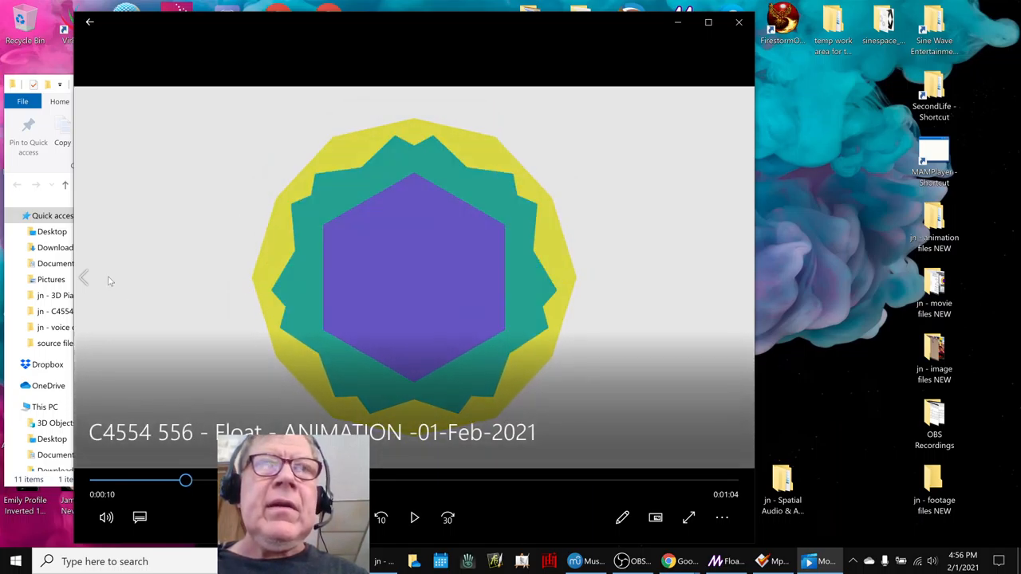
mouse_move(173, 471)
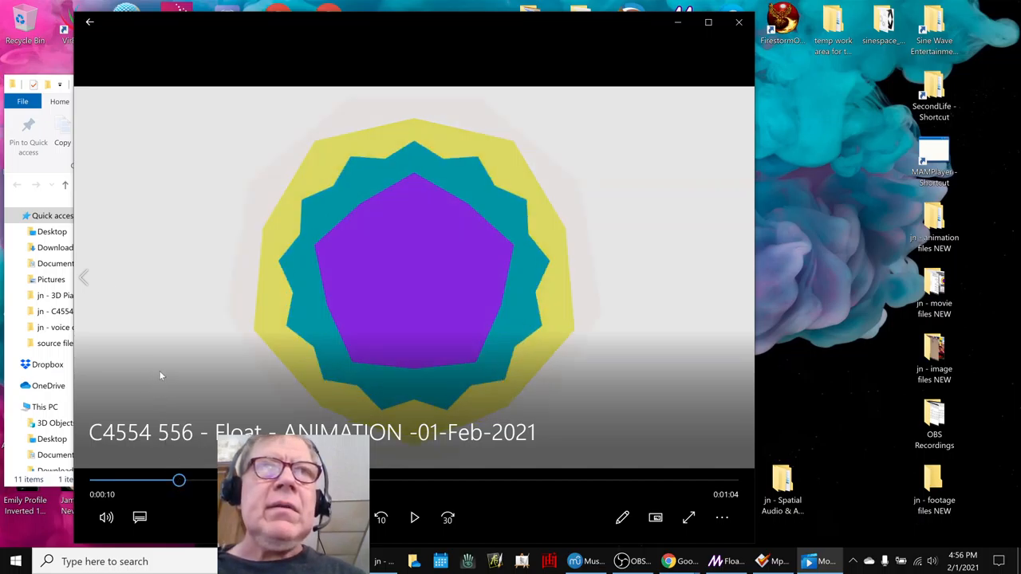
left_click(414, 517)
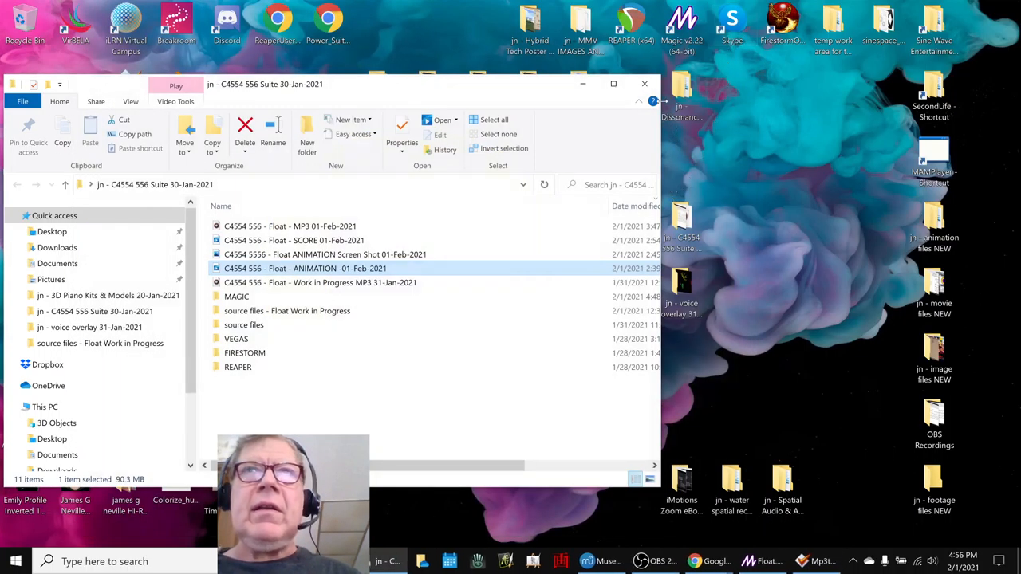
- Minimize the folder window and bring Magic's Float project forward beside the log
left_click(644, 83)
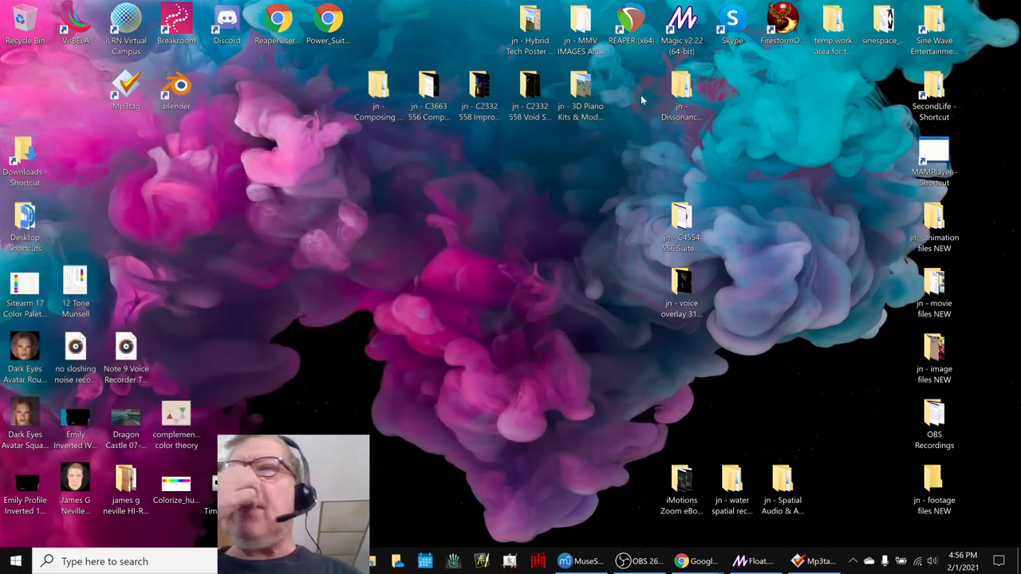
mouse_move(501, 336)
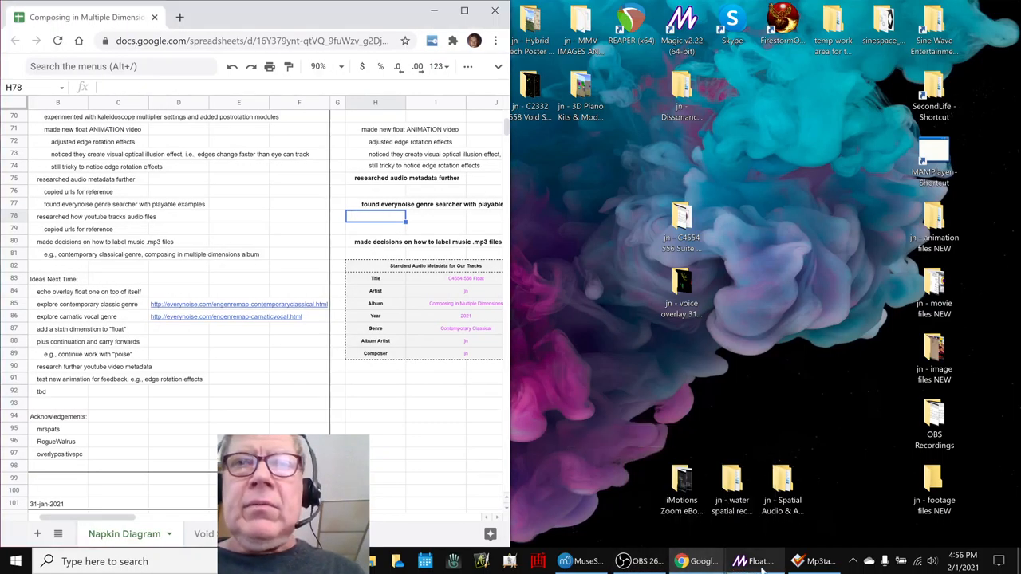
left_click(756, 560)
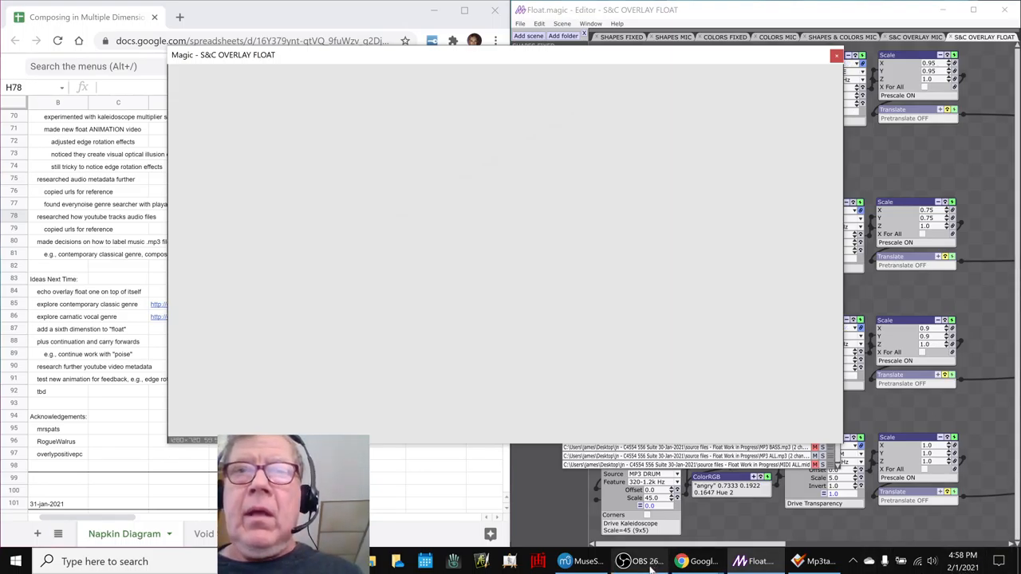
- Briefly check OBS, return to Magic and close the live animation output window
left_click(648, 562)
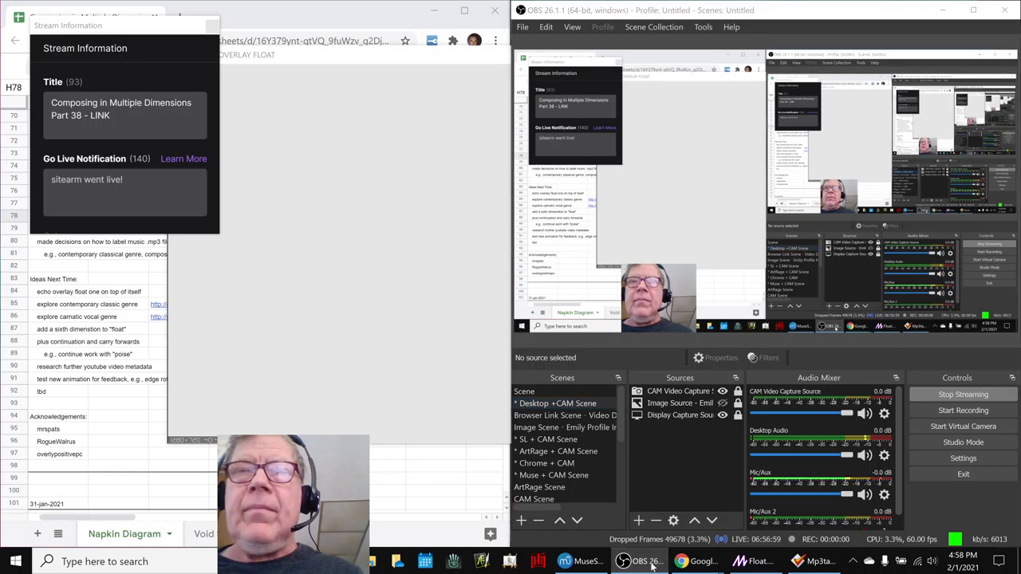
left_click(754, 562)
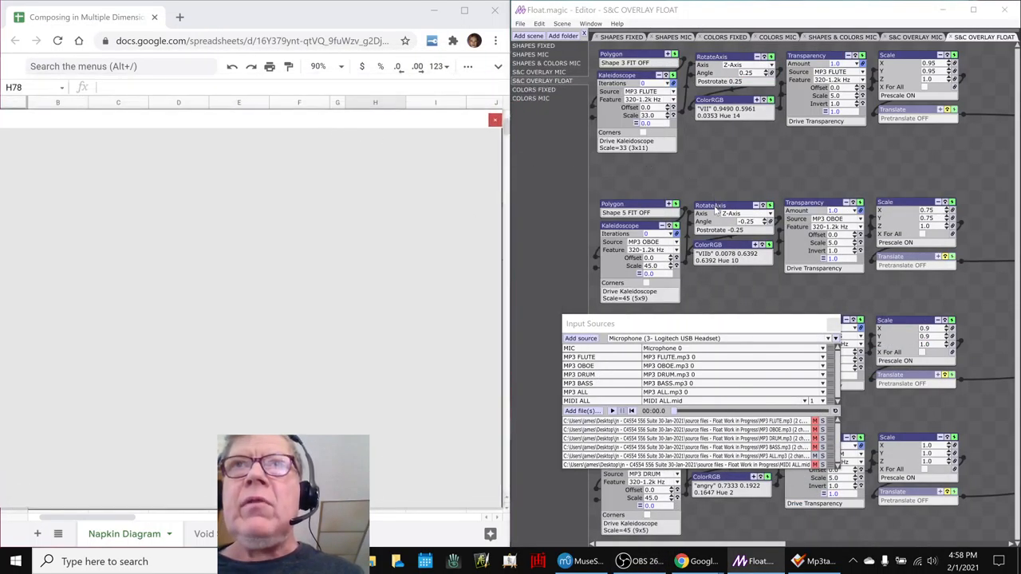
mouse_move(638, 214)
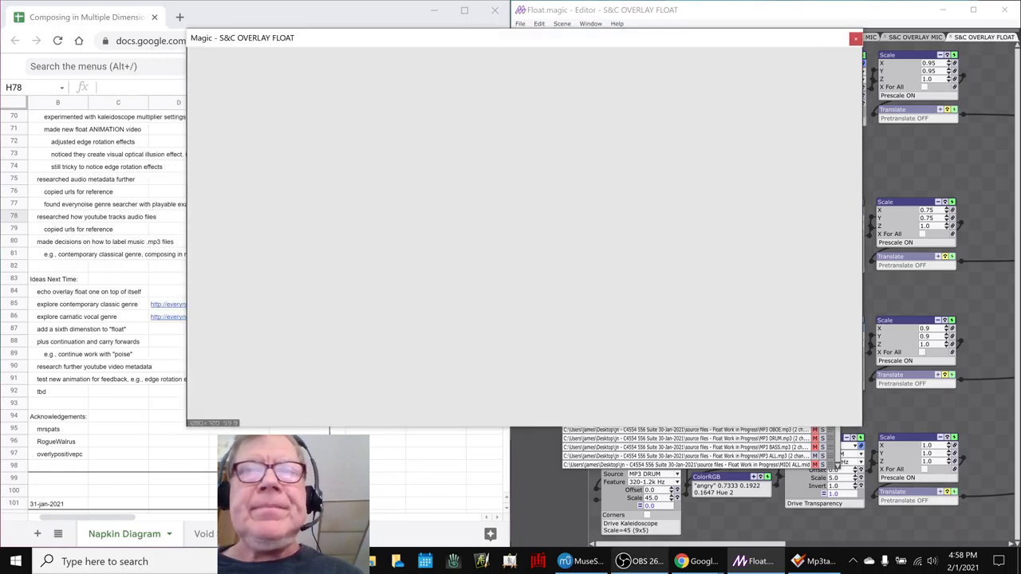
mouse_move(622, 363)
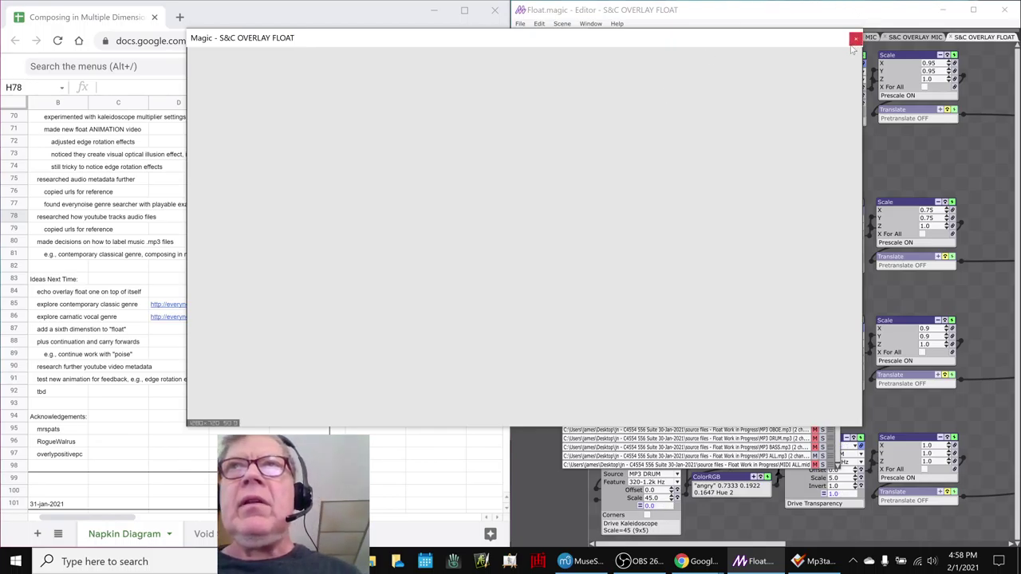
left_click(855, 38)
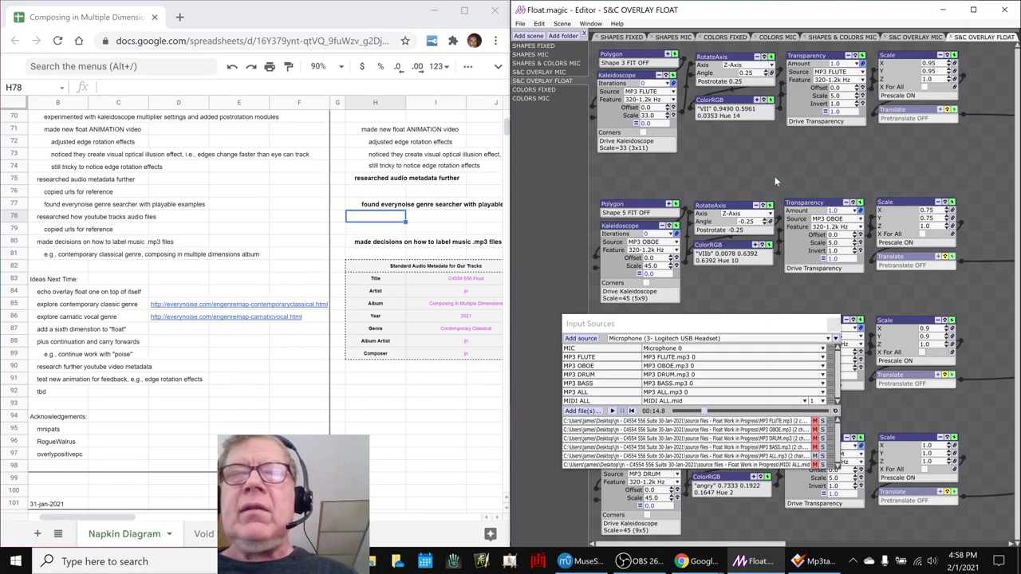
mouse_move(769, 164)
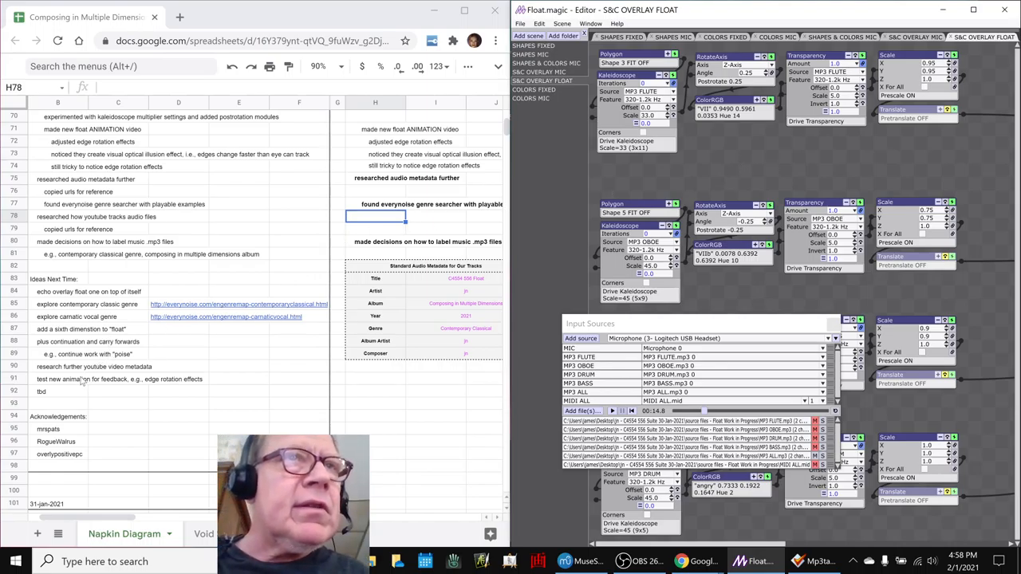
left_click(83, 380)
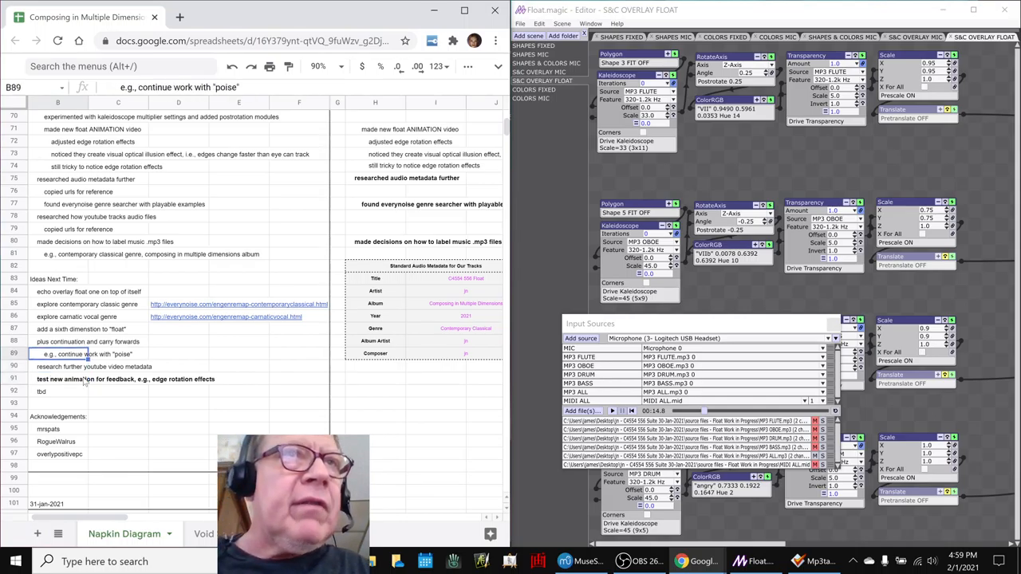
left_click(57, 291)
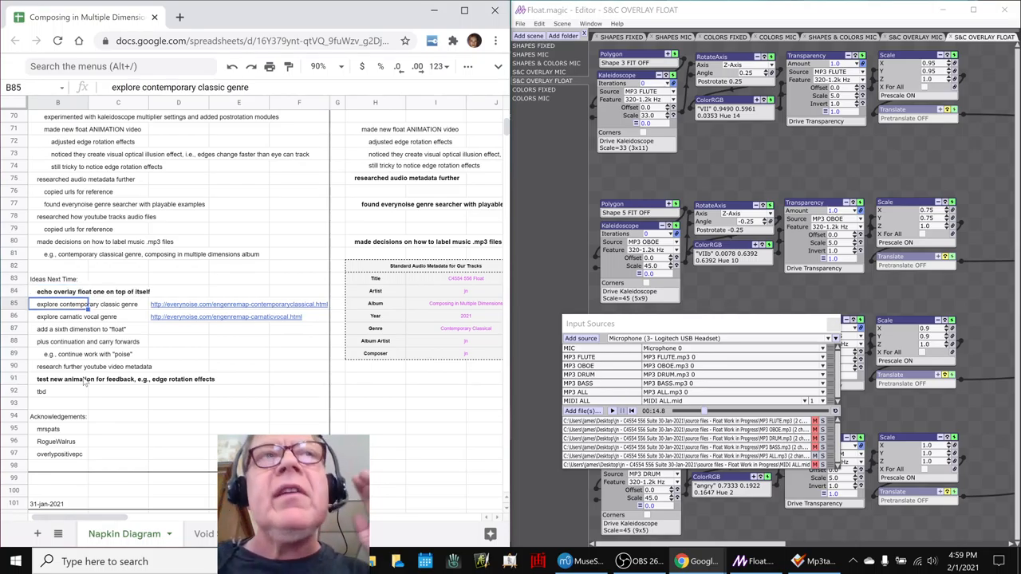
left_click(80, 316)
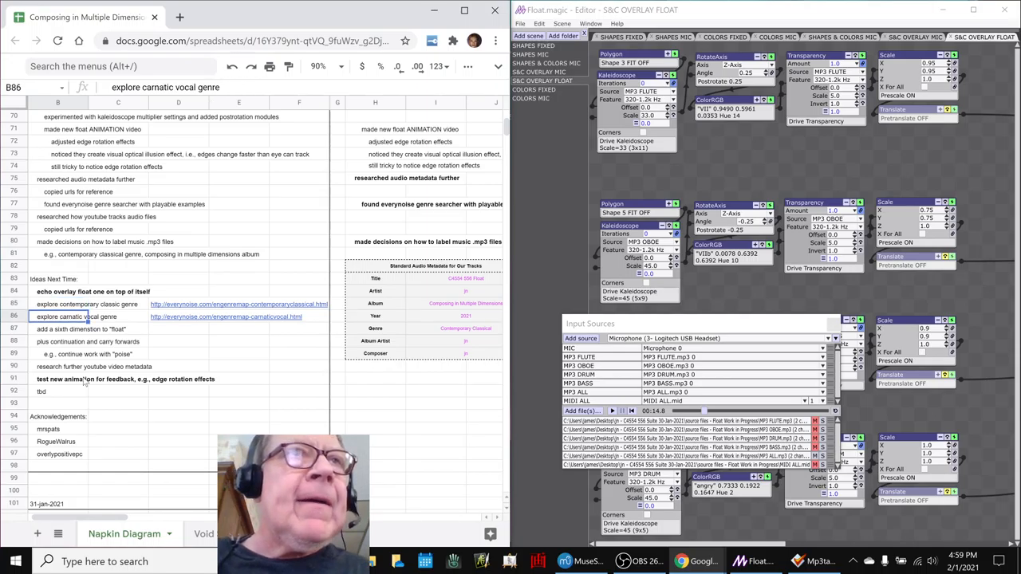
left_click(96, 303)
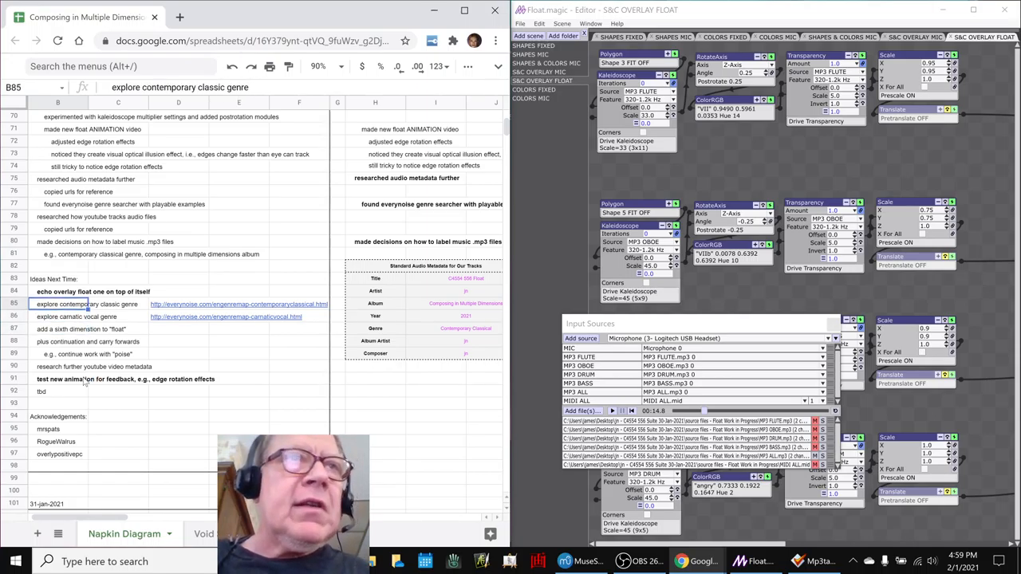
left_click(88, 291)
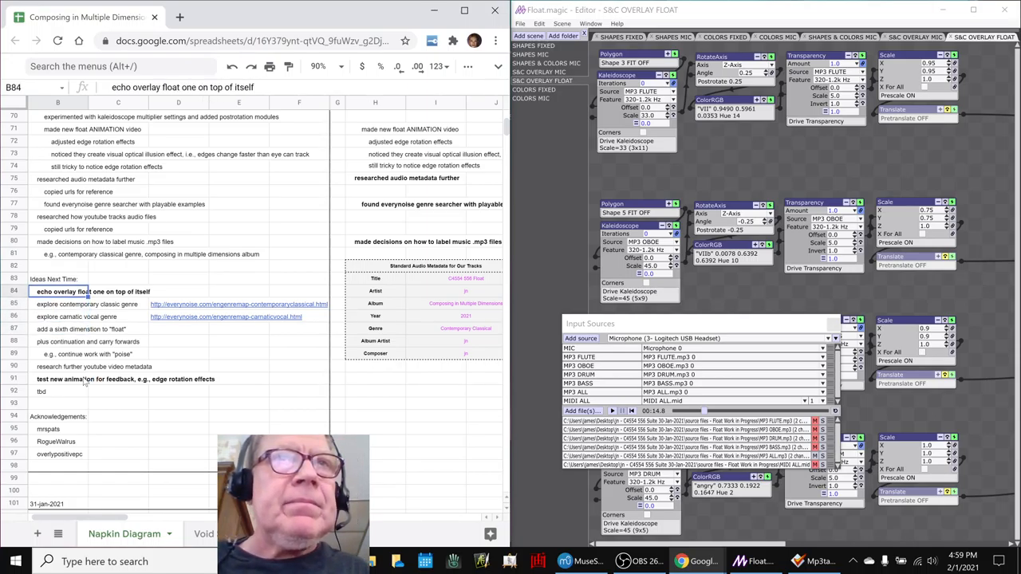
left_click(72, 329)
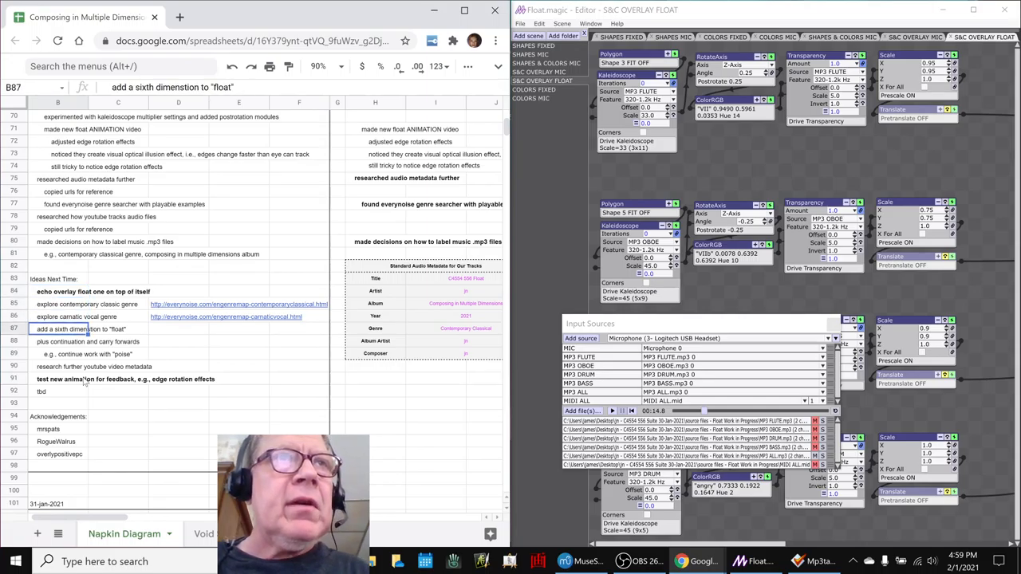
left_click(118, 328)
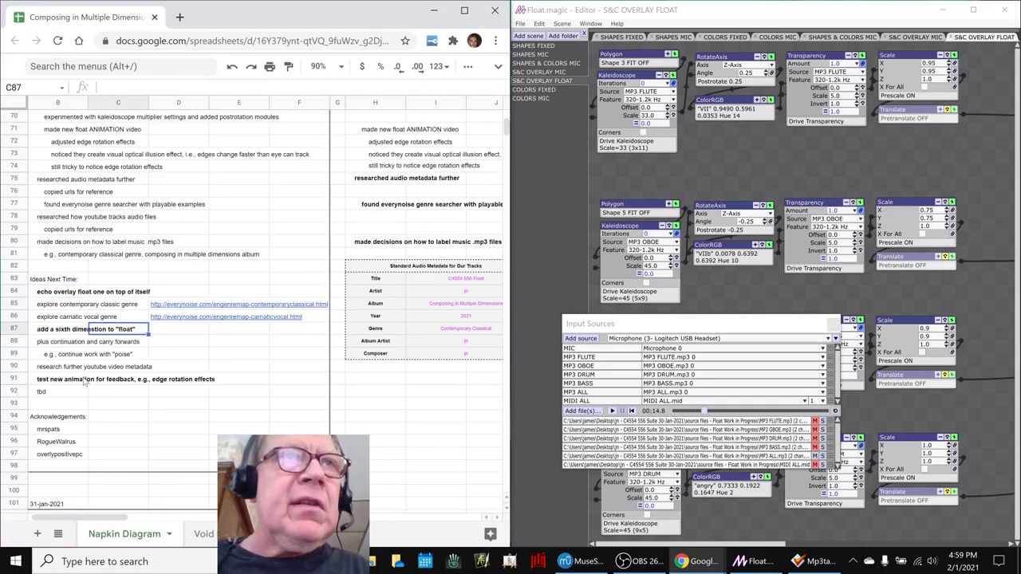